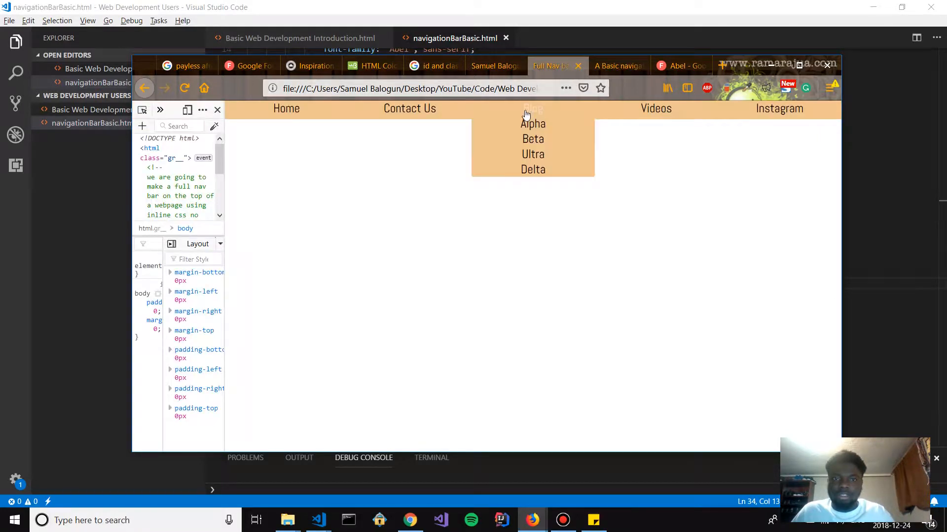
mouse_move(656, 109)
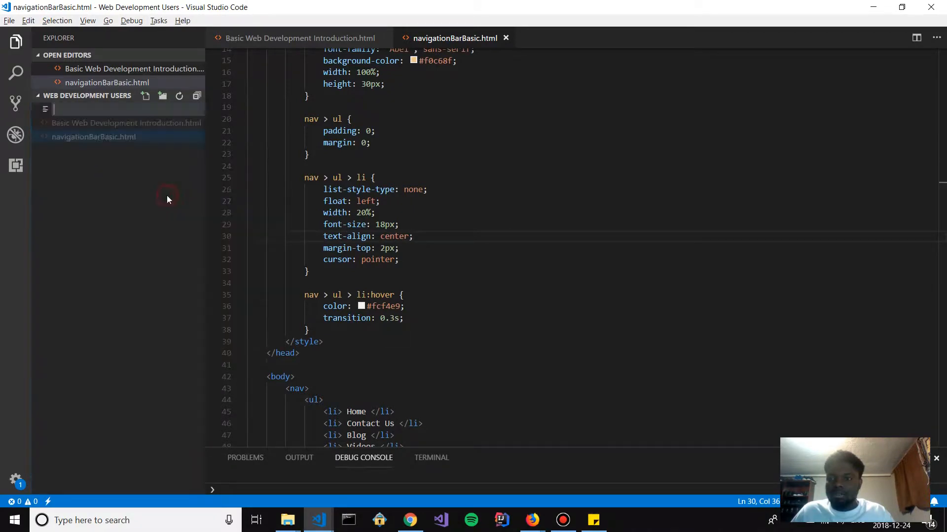
Create the new file navigationBarBasicWithDropDowns.html in the project
text(na)
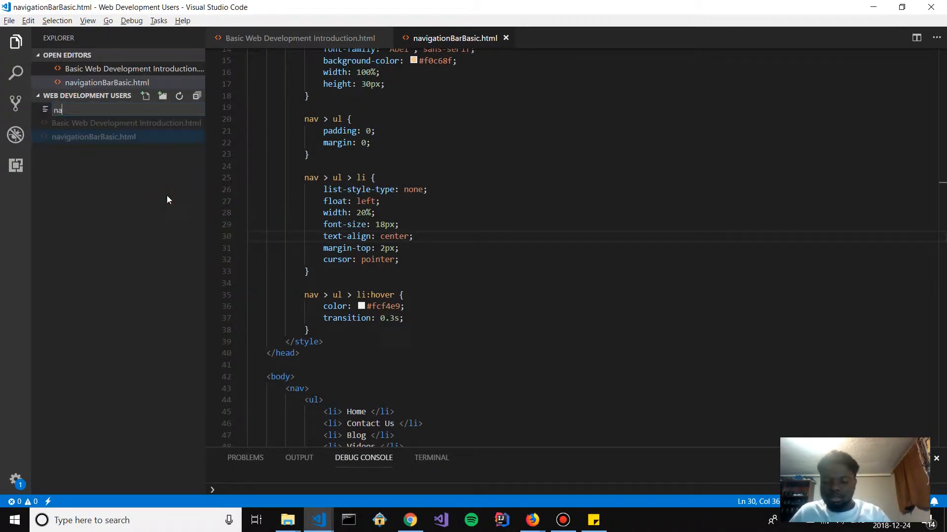
text(vigation)
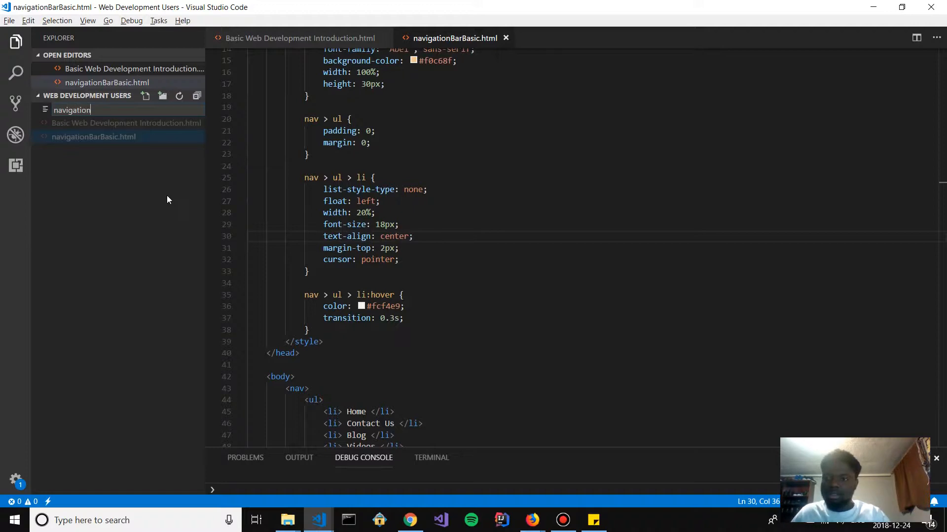
text(BarBasicW)
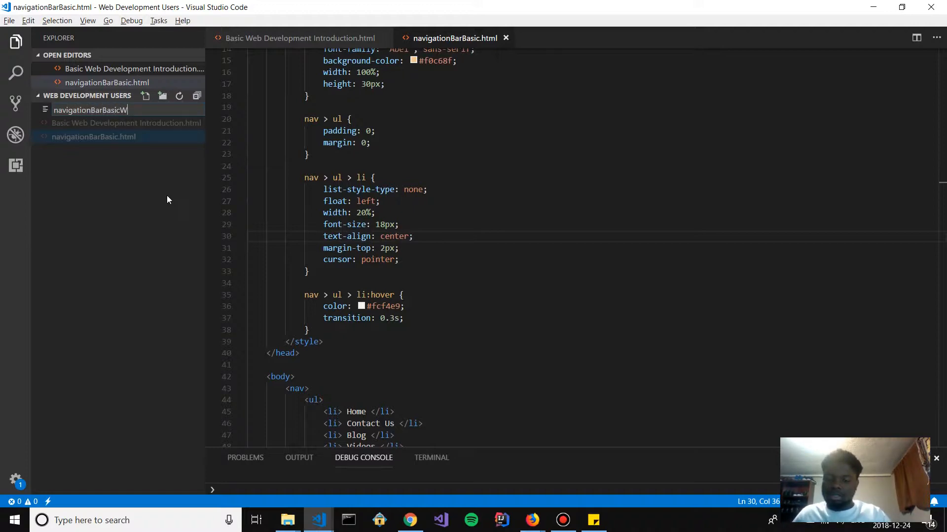
text(ithDrip)
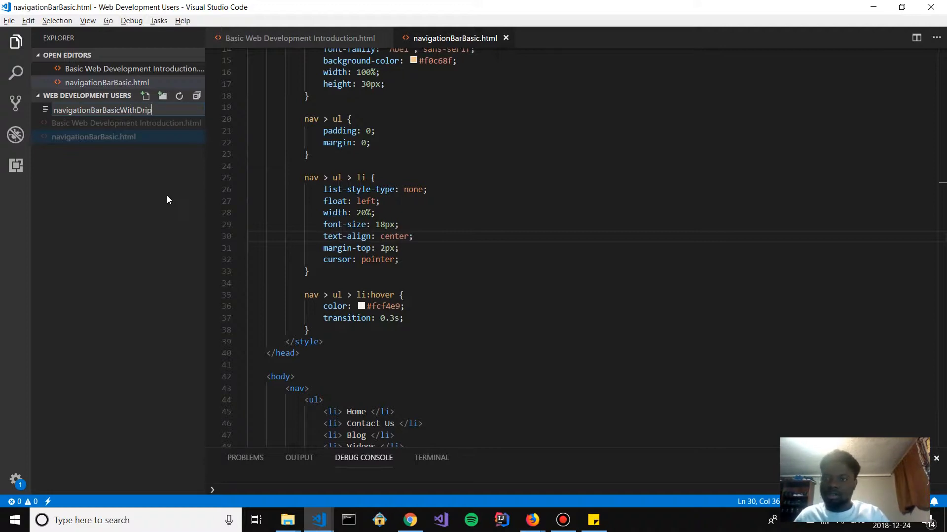
text(Drop)
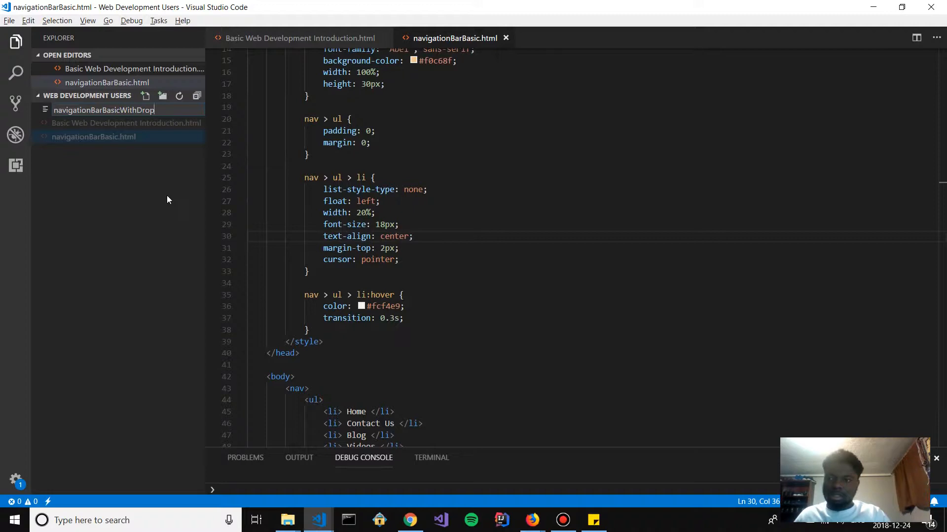
text(Downs.h)
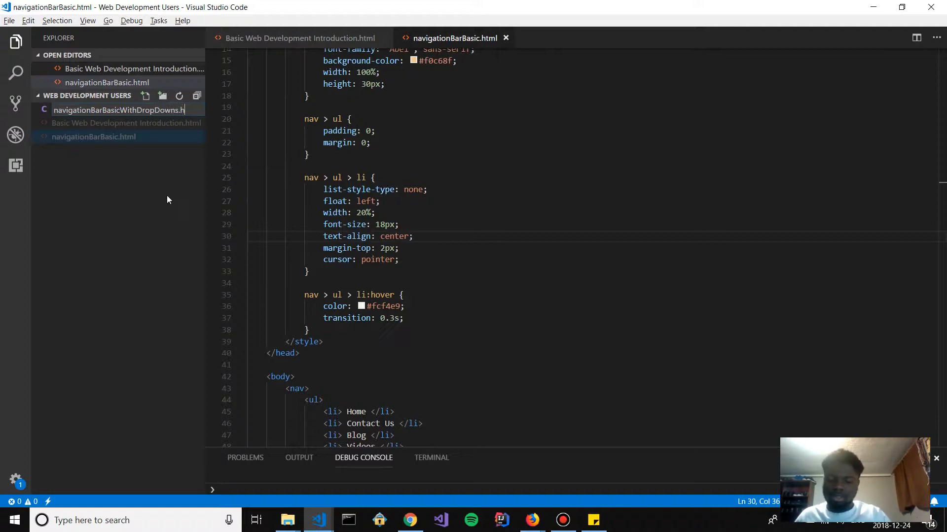
key(Enter)
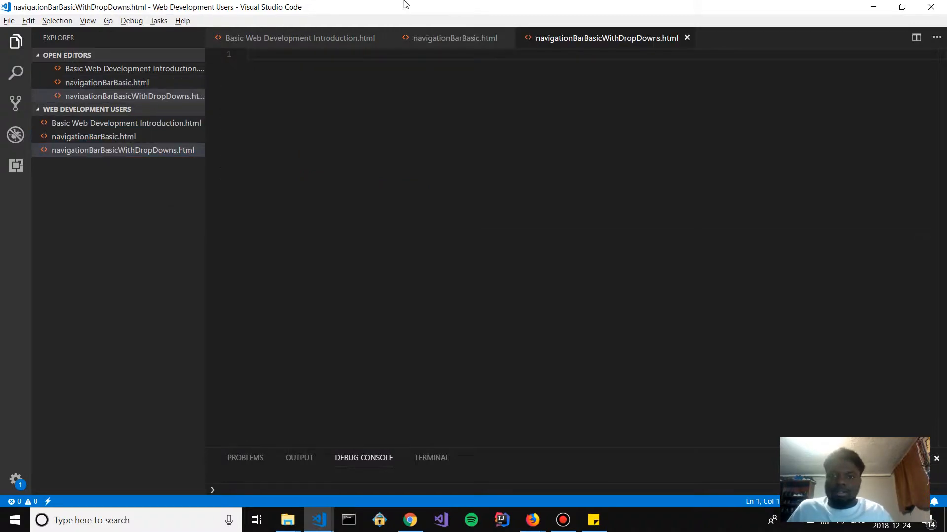
Copy the nav bar code from navigationBarBasic.html into the new dropdown file
click(454, 38)
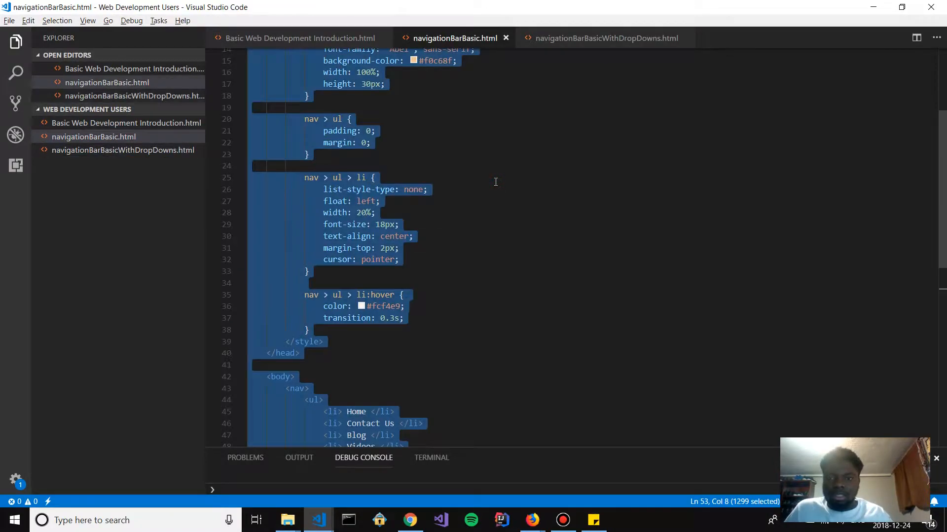
click(606, 38)
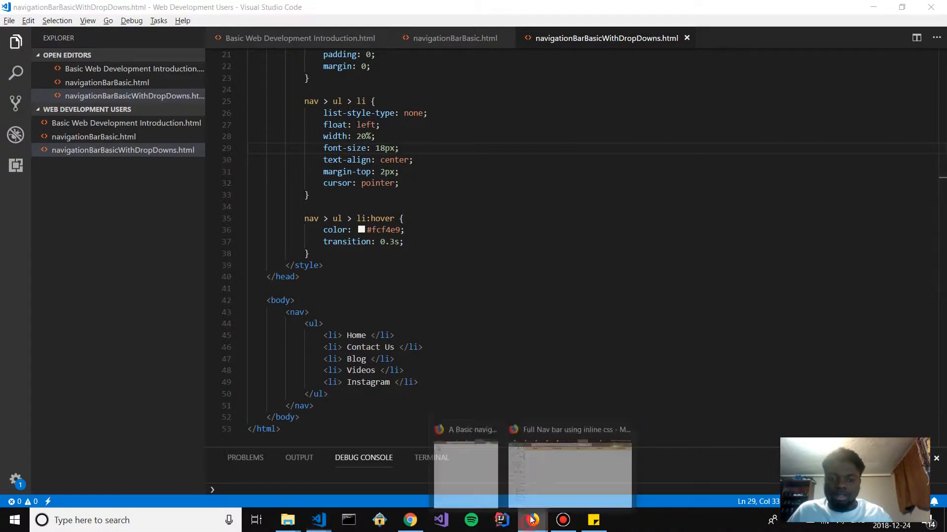
click(530, 520)
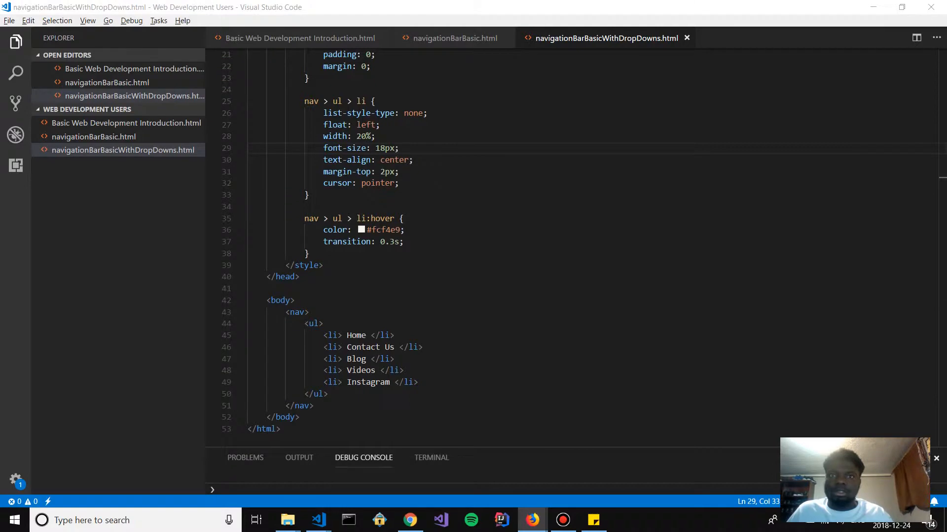
Open navigationBarBasicWithDropDowns.html in the browser via View In Browser
right_click(605, 38)
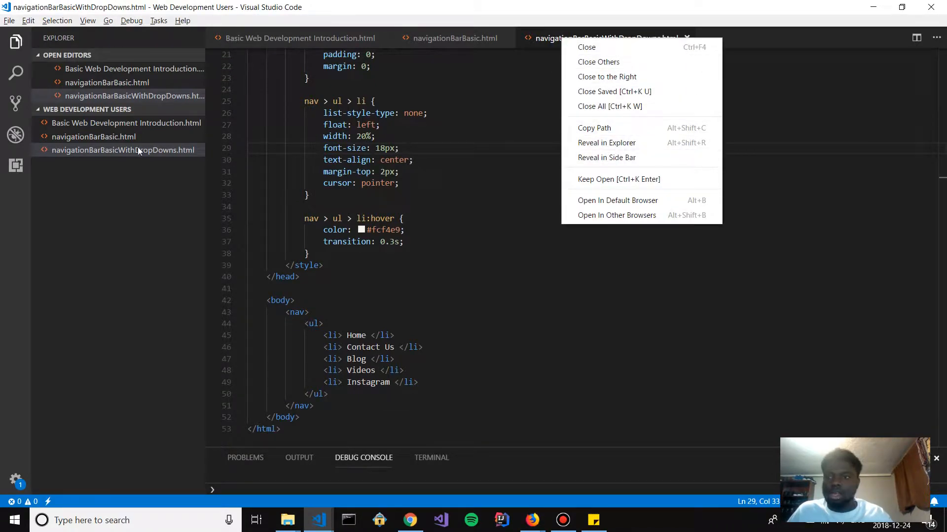
mouse_move(617, 200)
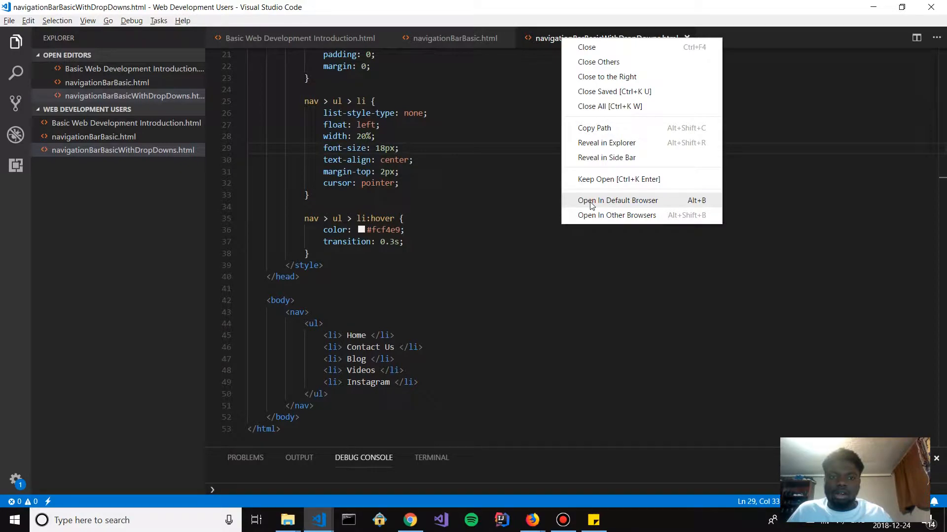
right_click(124, 149)
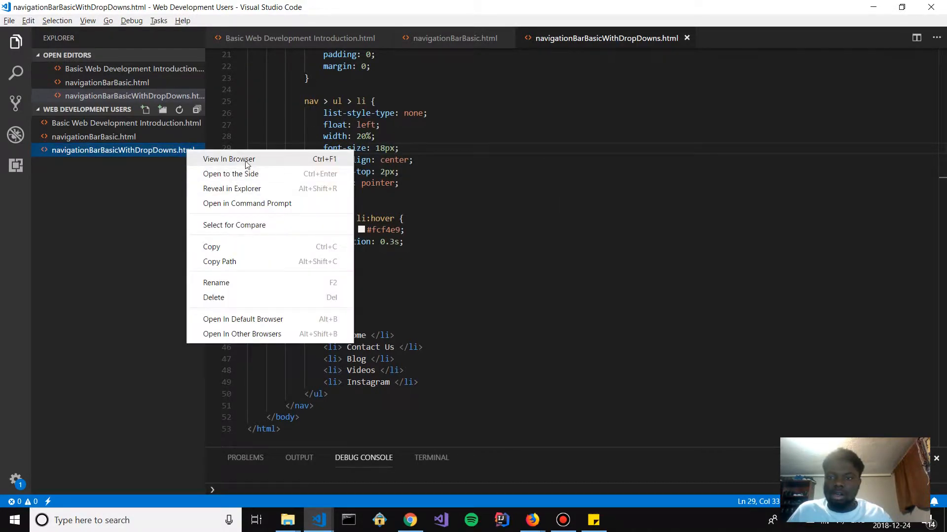
click(230, 159)
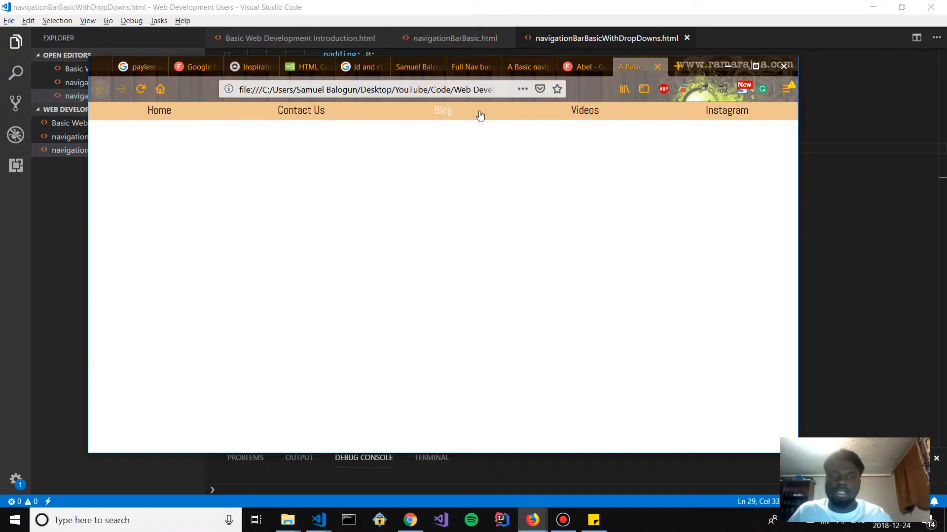
mouse_move(233, 110)
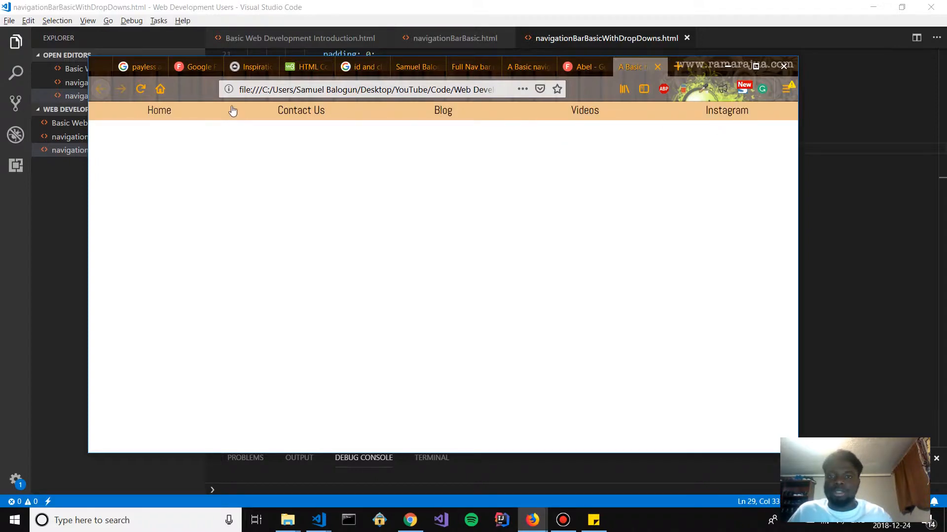
mouse_move(360, 107)
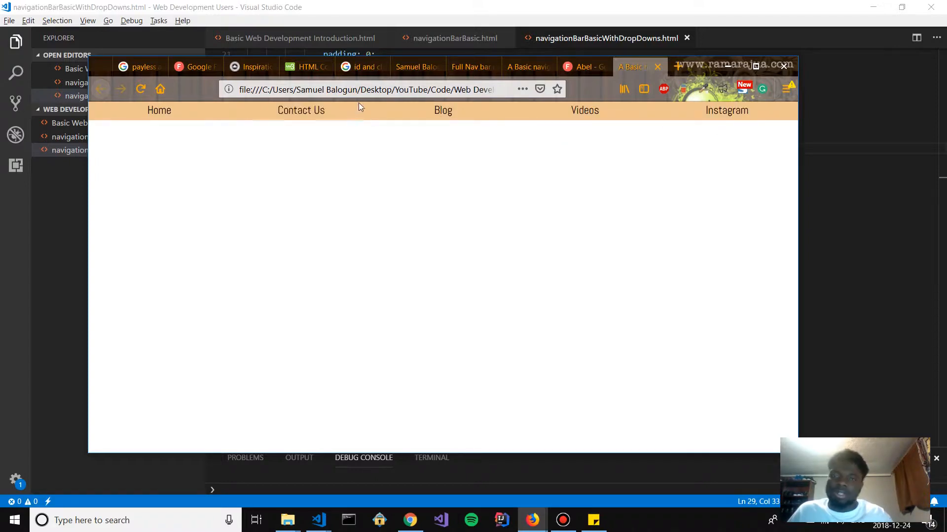
mouse_move(707, 113)
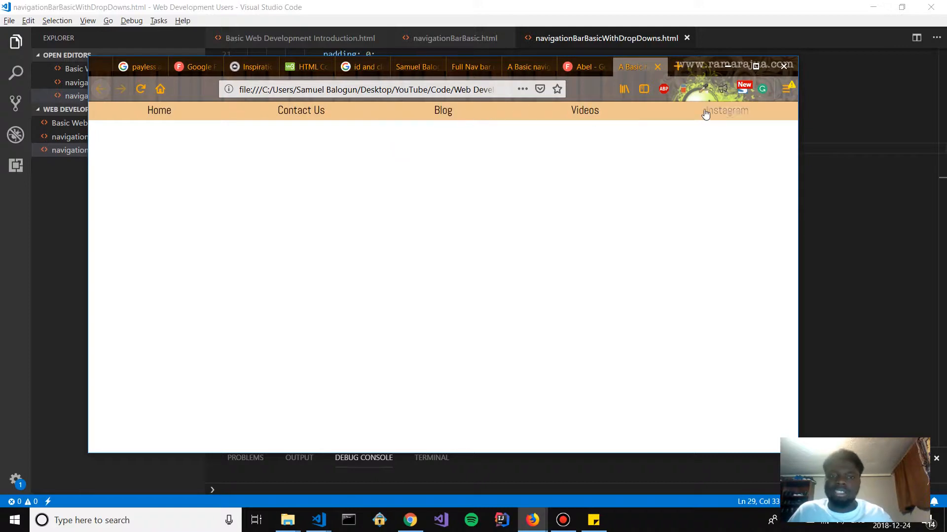
mouse_move(627, 140)
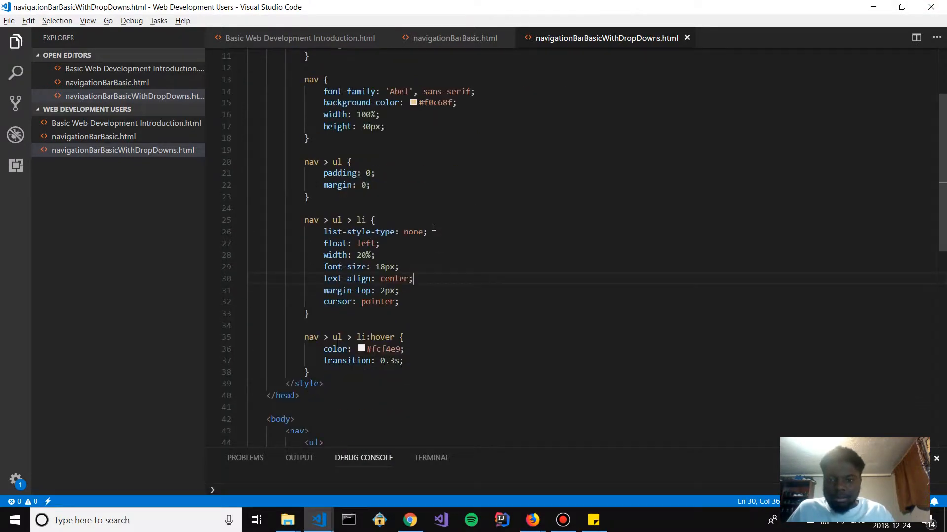
Split the Blog item across lines and nest a ul with an empty li inside it
scroll(down, 3)
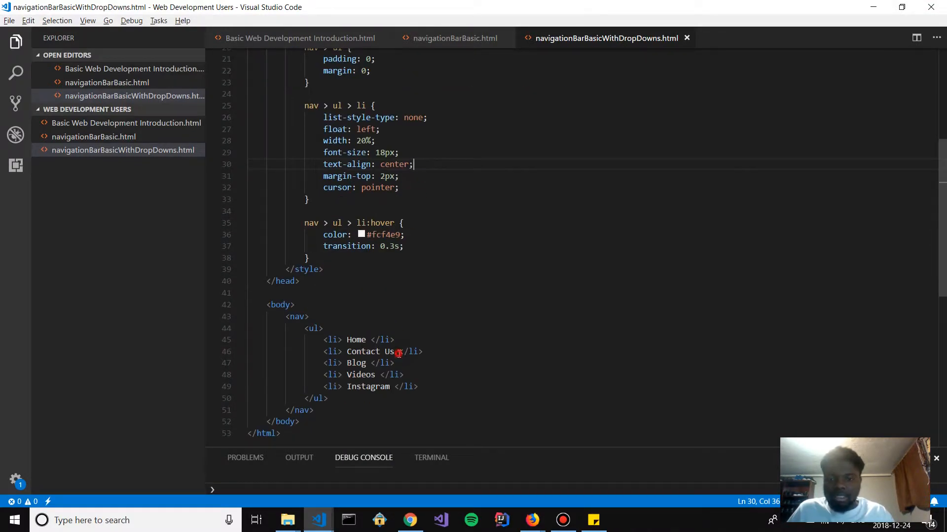
click(372, 363)
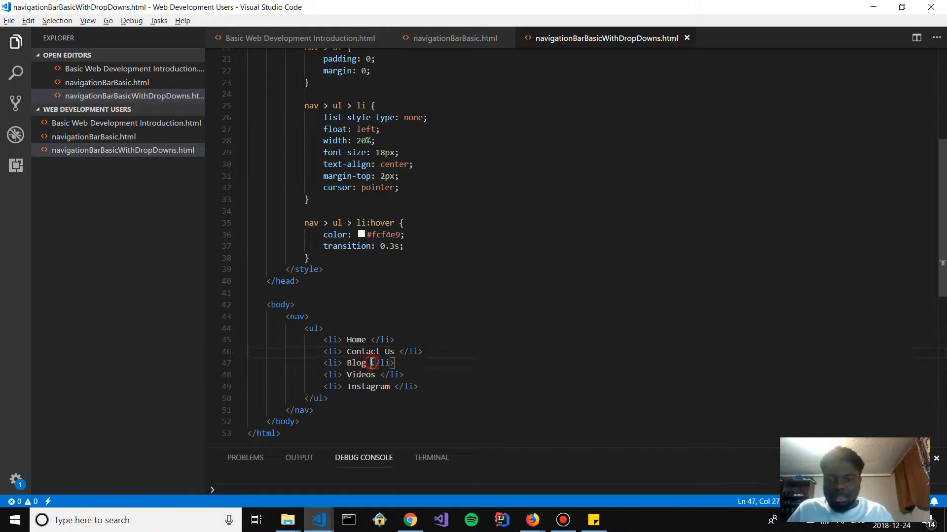
key(Enter)
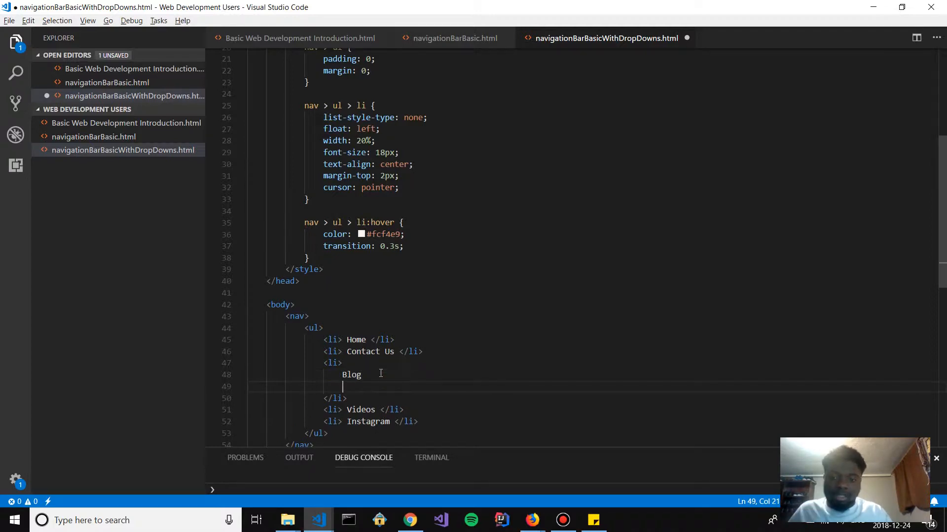
text(<ul>)
text(<li> </li>)
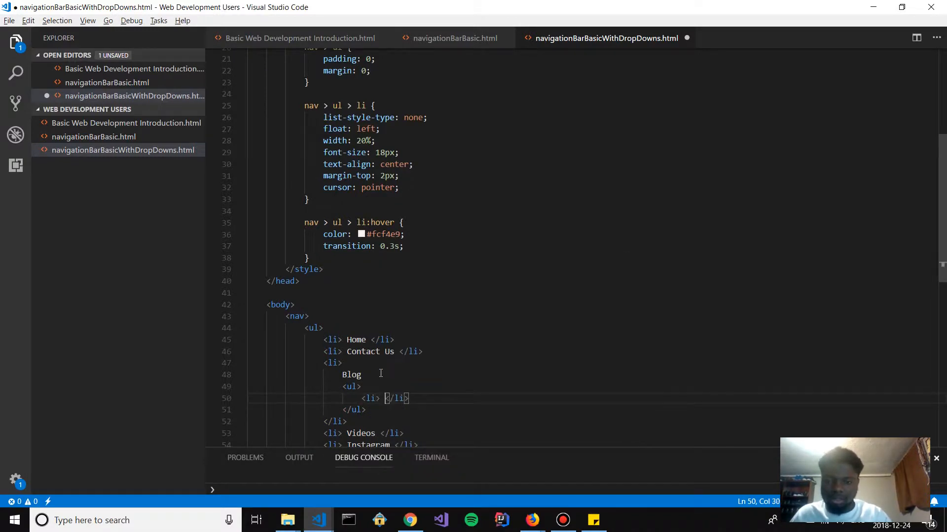
Fill Blog's nested list with four items reading Youtube
text(Yout)
text(<)
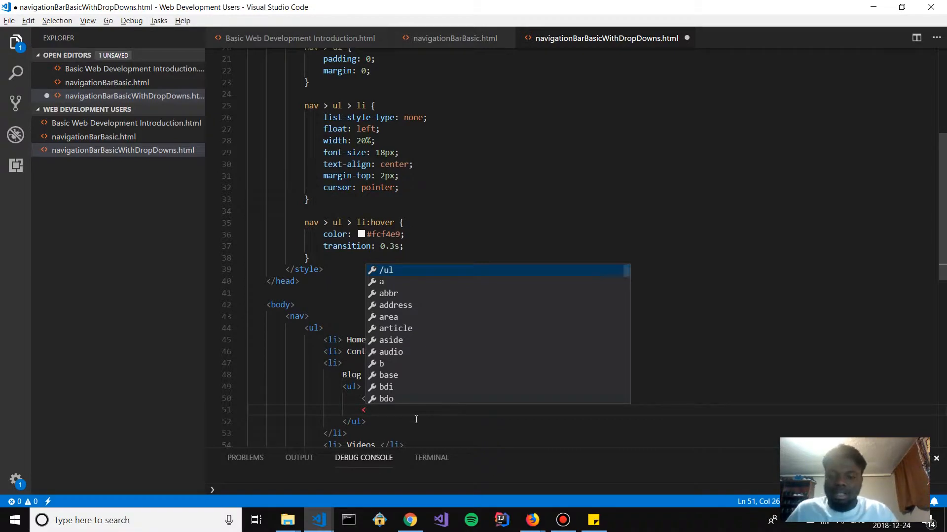
mouse_move(419, 414)
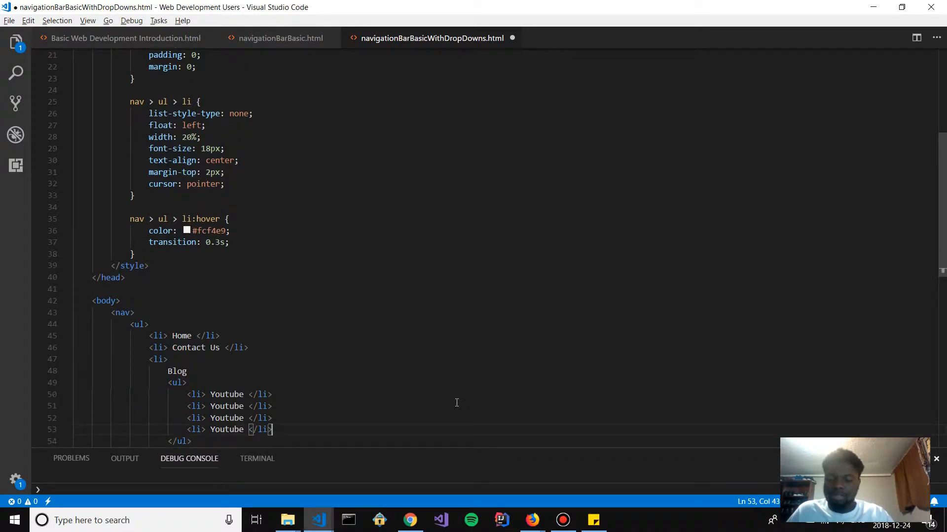
Rename the second and third Youtube items to Sporting-Net and NBA Playoffs
click(15, 43)
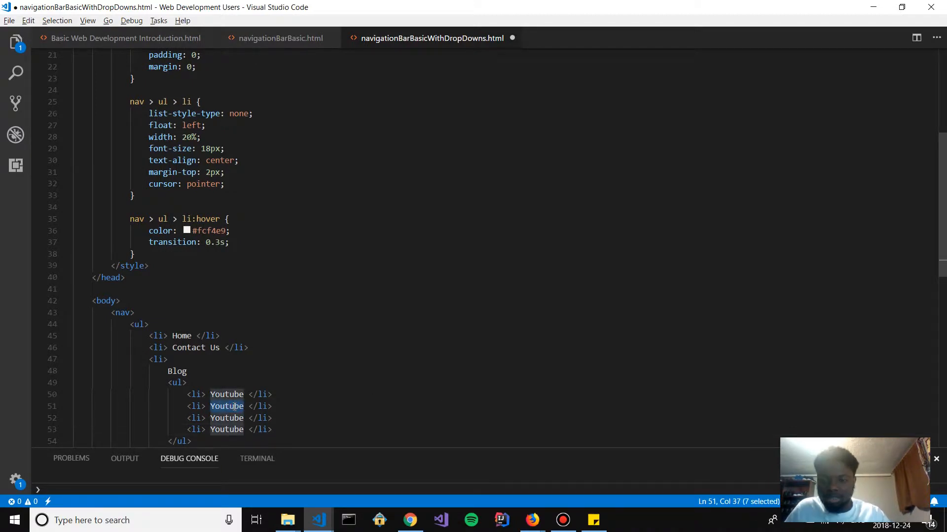
text(Sport)
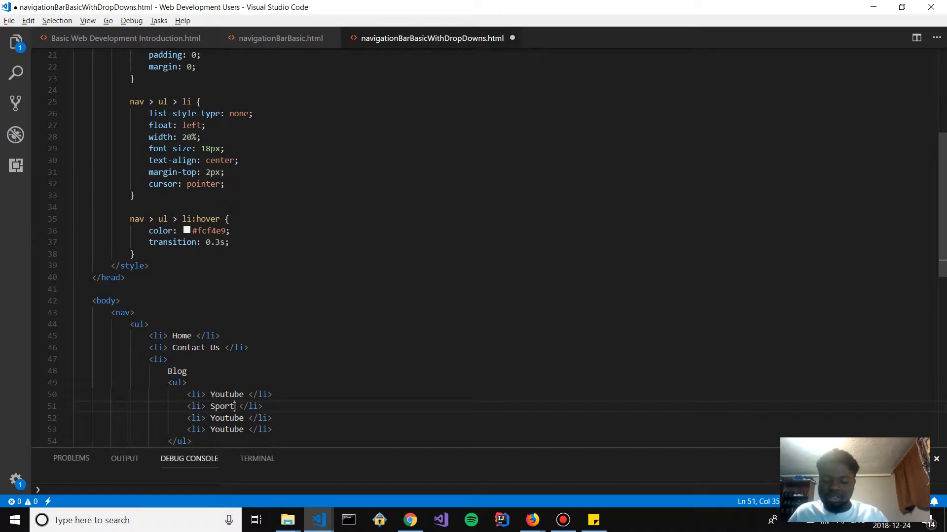
text(ing)
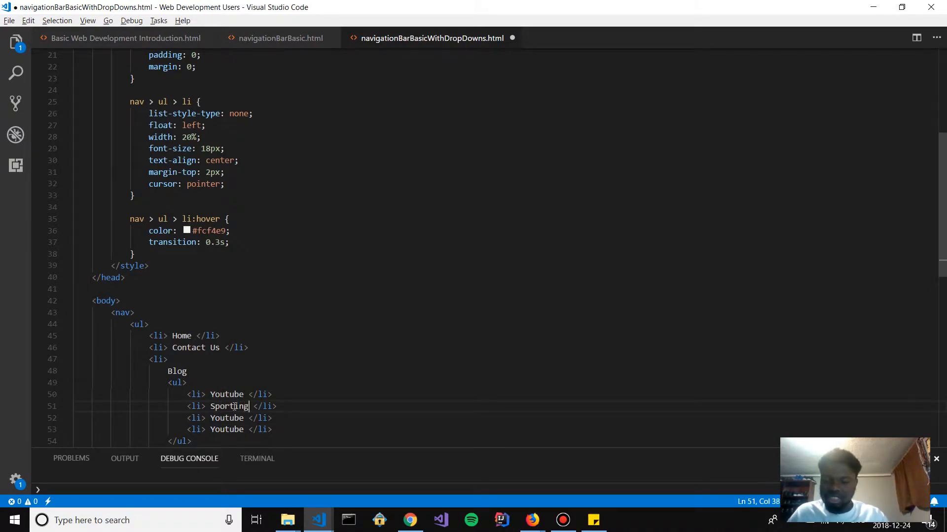
text(-Net)
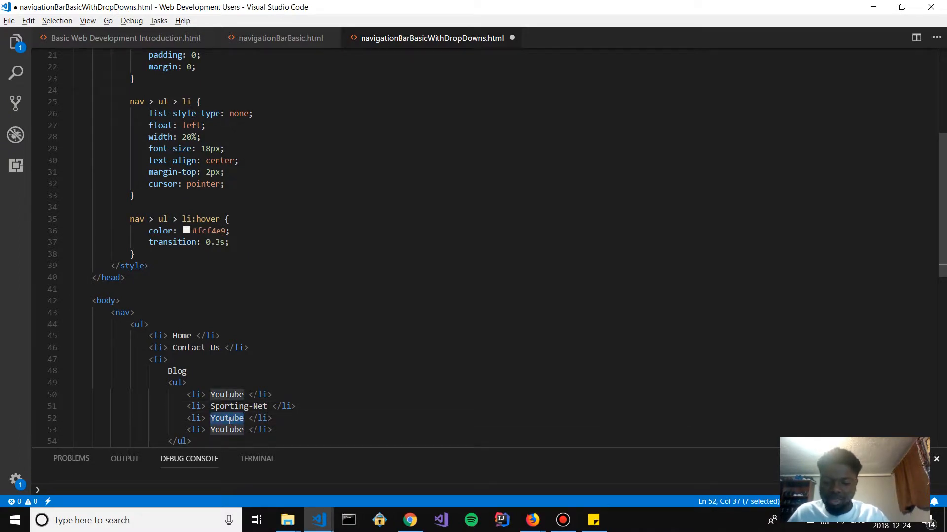
text(NBA)
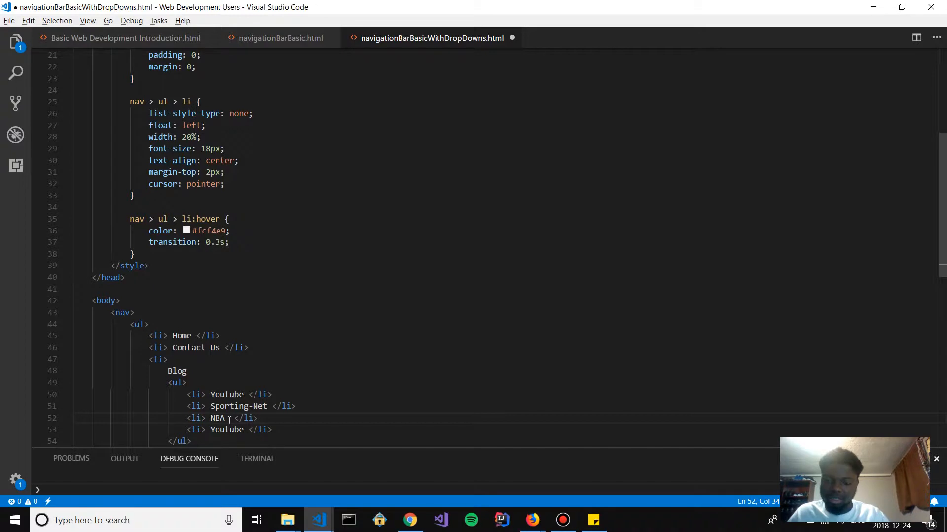
text(Pla)
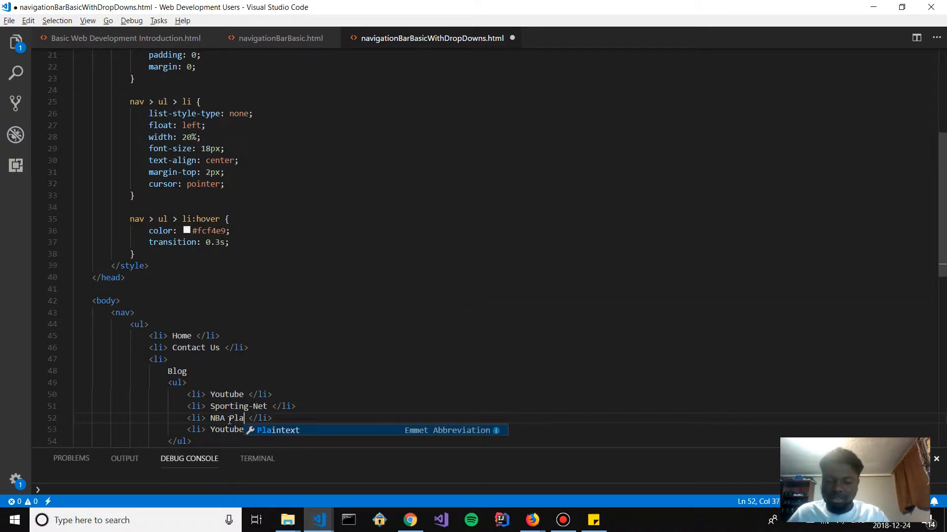
text(yoffs)
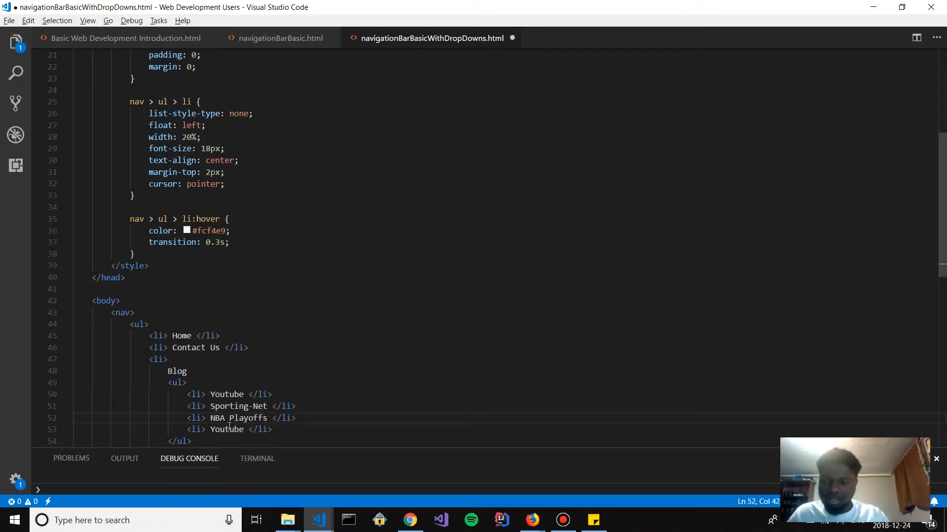
Rename the last item to Kyrie Irving and save the file
double_click(226, 429)
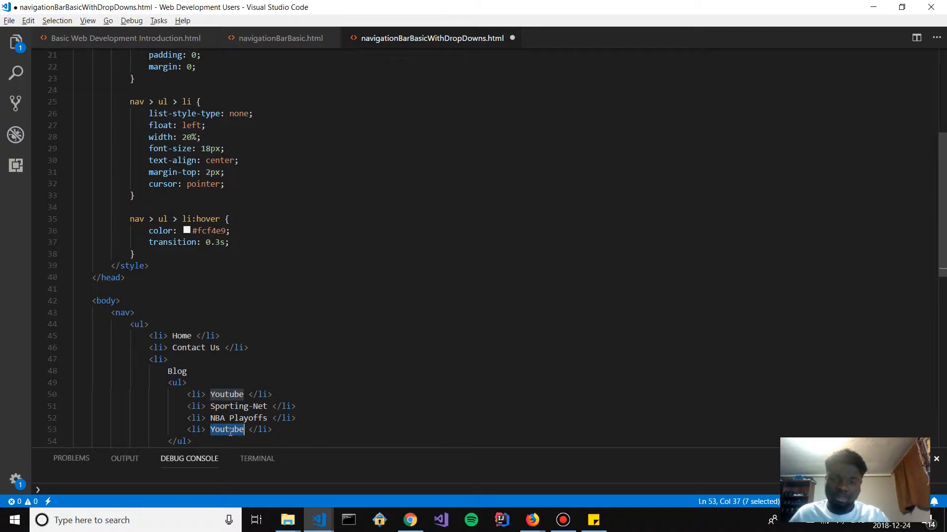
text(Kyrie Irving)
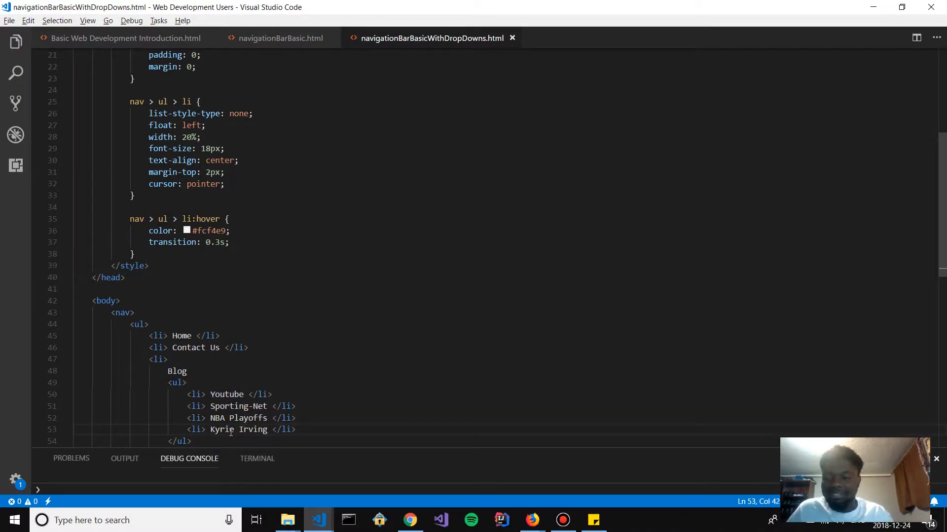
scroll(down, 3)
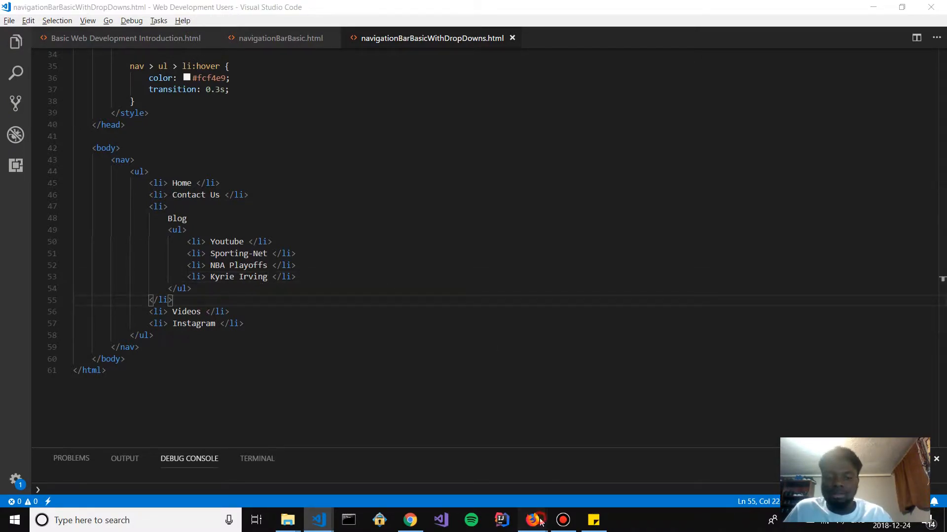
click(531, 519)
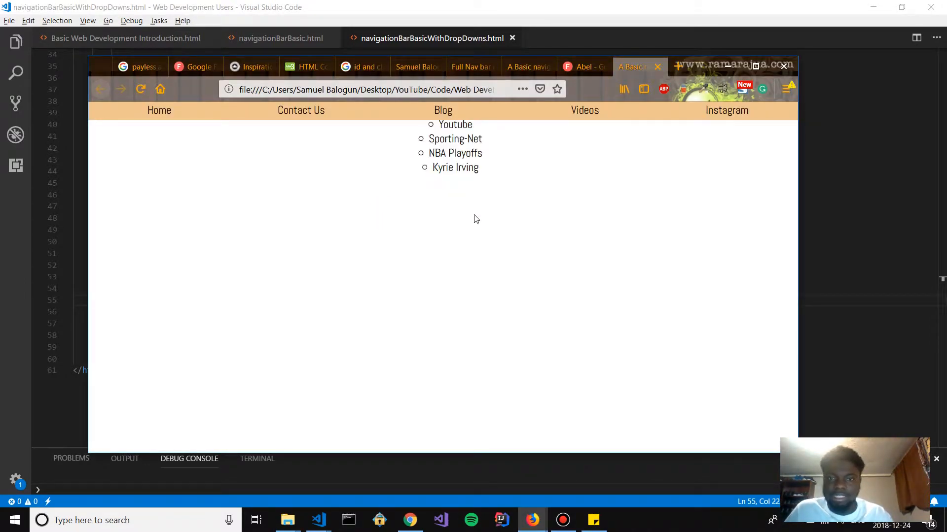
mouse_move(409, 157)
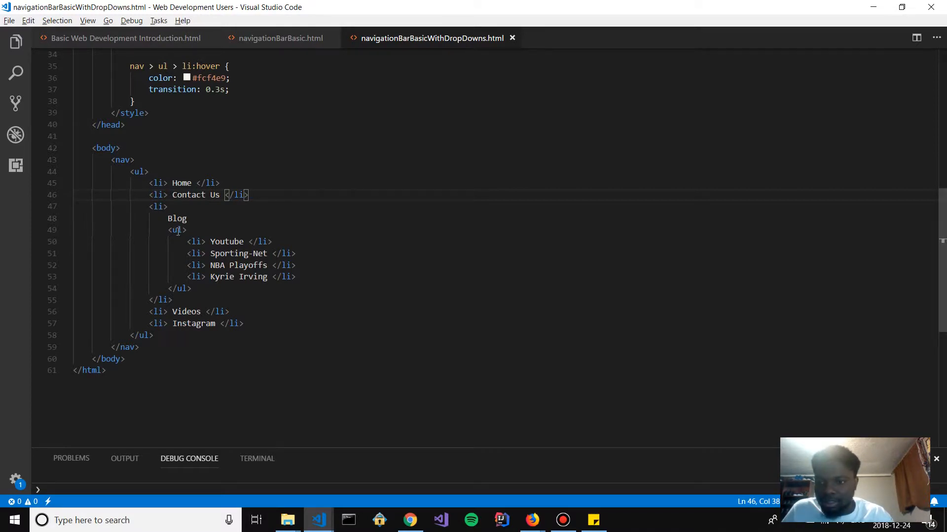
Add the CSS comment /* Styling the dropdowns */ after the li:hover rule
key(alt+tab)
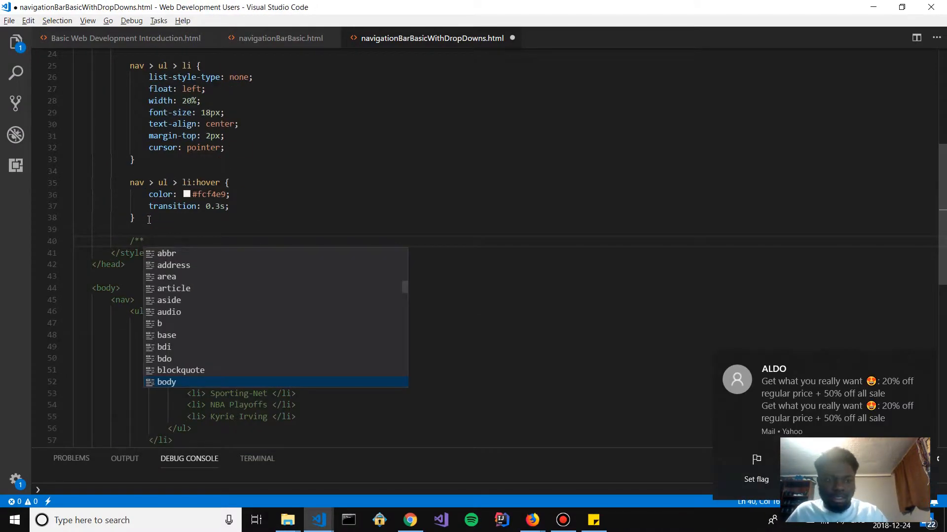
text(/)
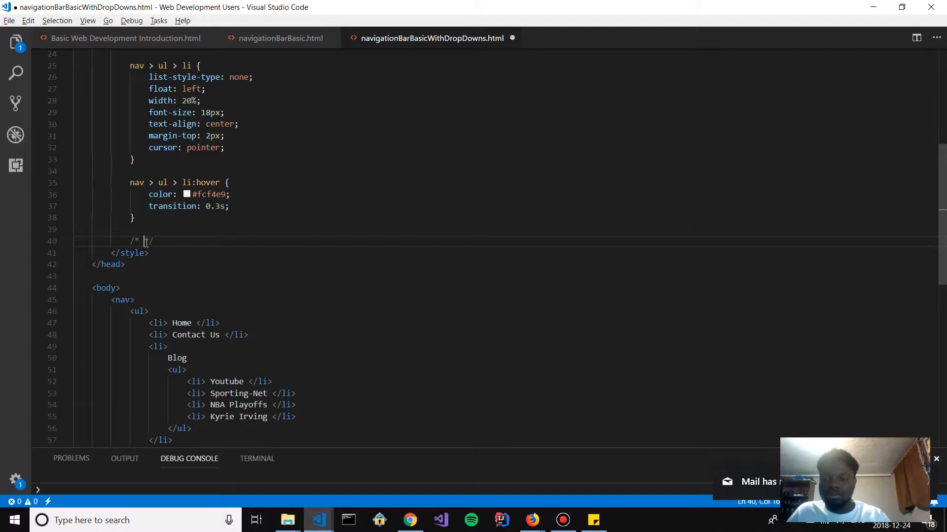
text(styling the dropdowns)
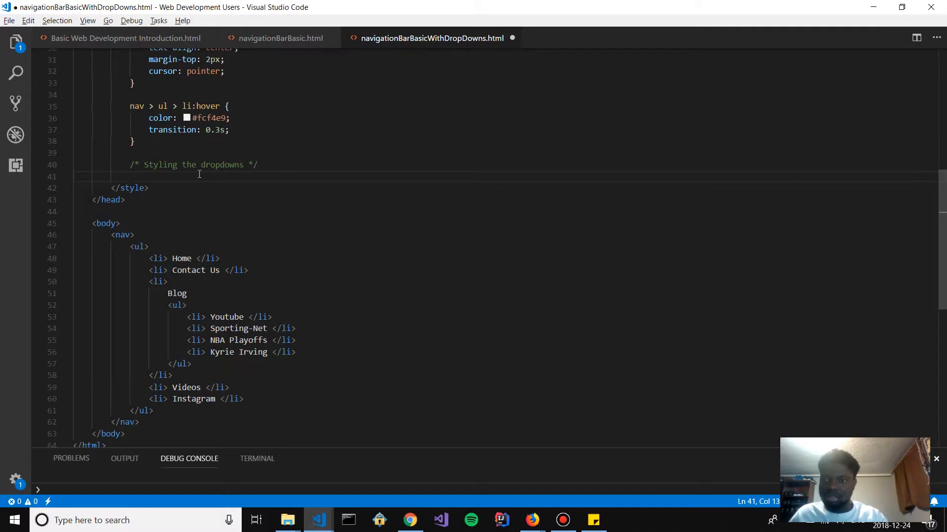
Start a nav > ul > li > ul rule for the dropdown lists
text(nav)
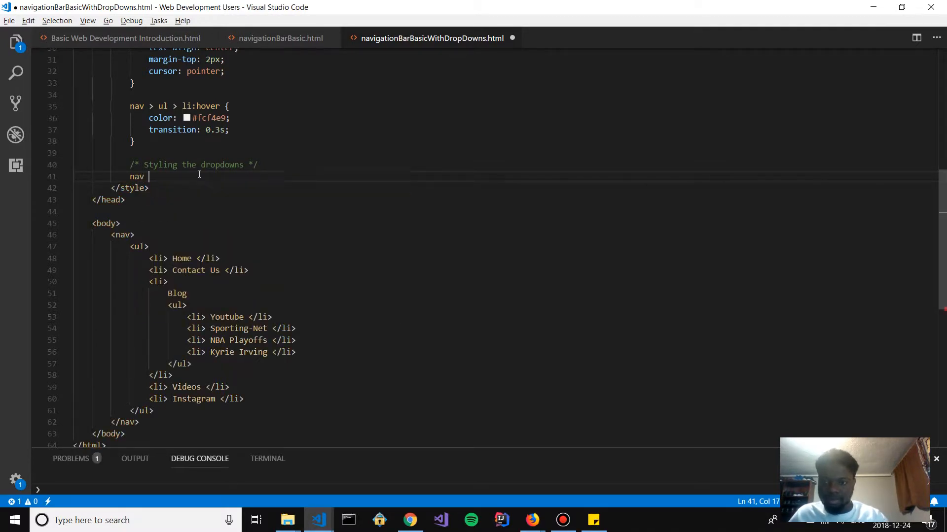
text(> ul>)
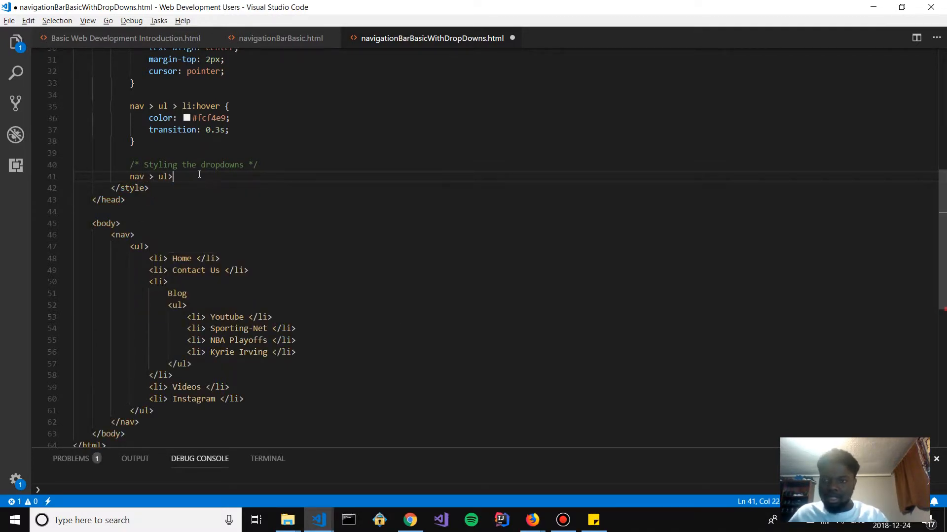
text(>)
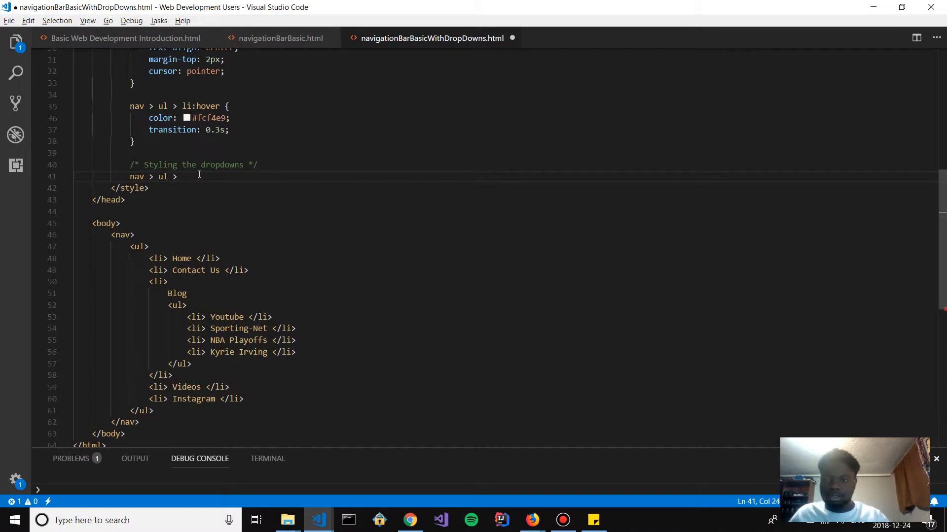
text(li > ul {)
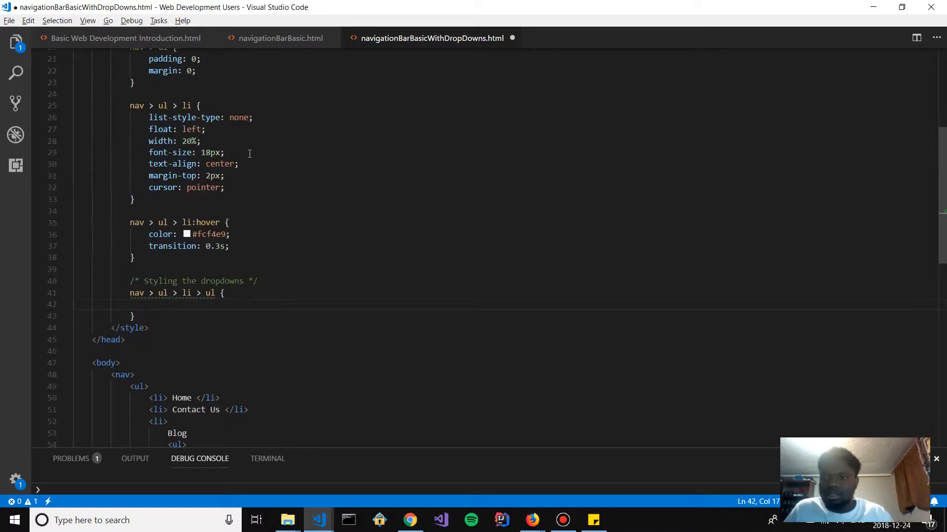
scroll(up, 3)
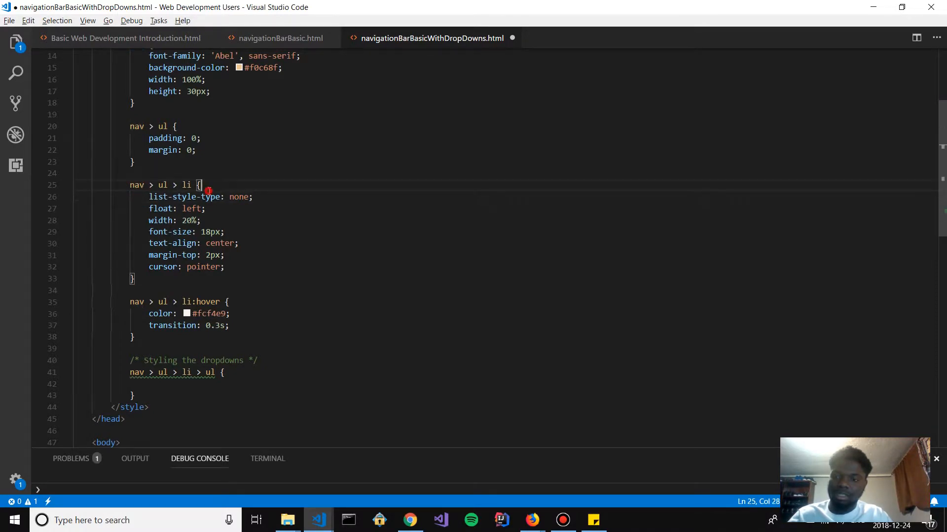
click(159, 384)
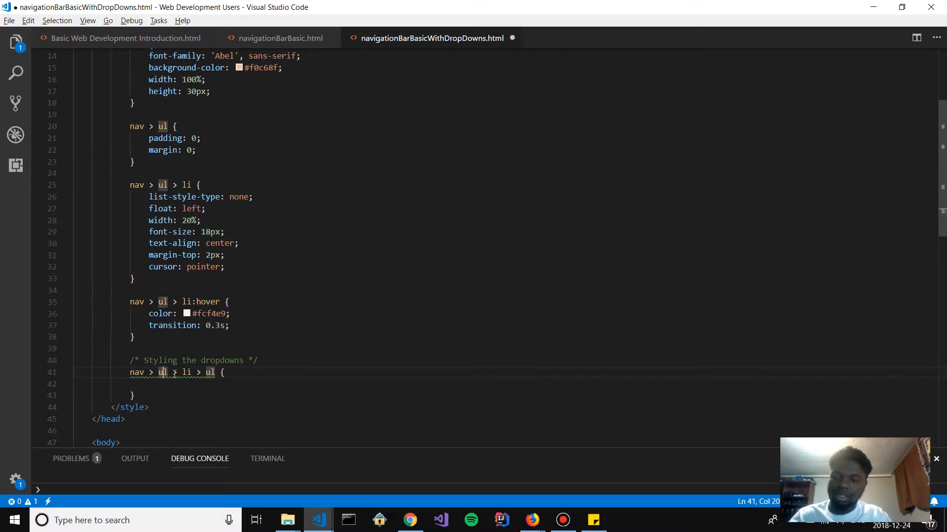
click(177, 185)
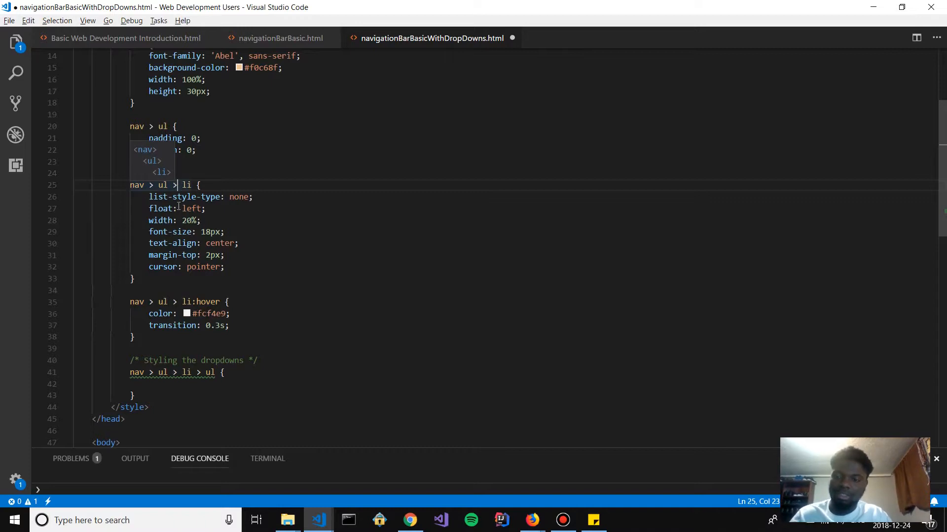
click(175, 384)
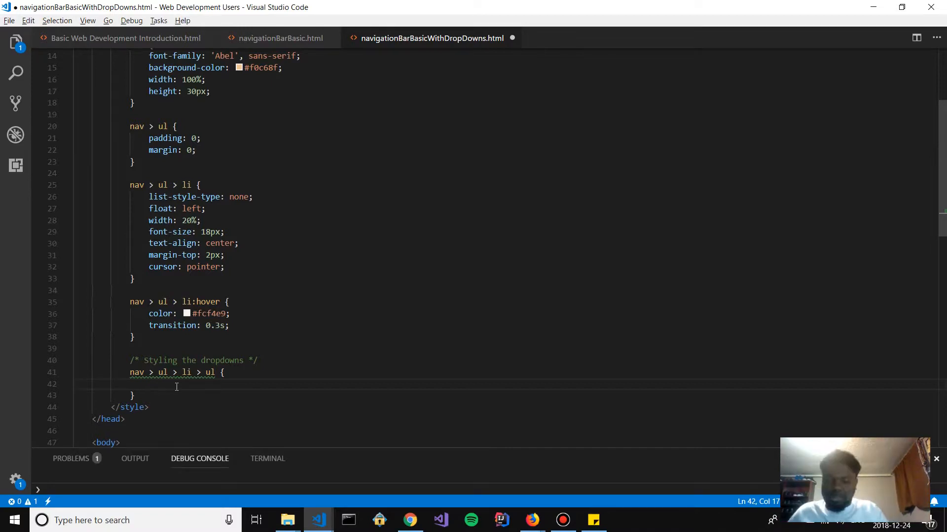
Give the dropdown rule zero margin and padding plus a background colour
text(margin: 0;)
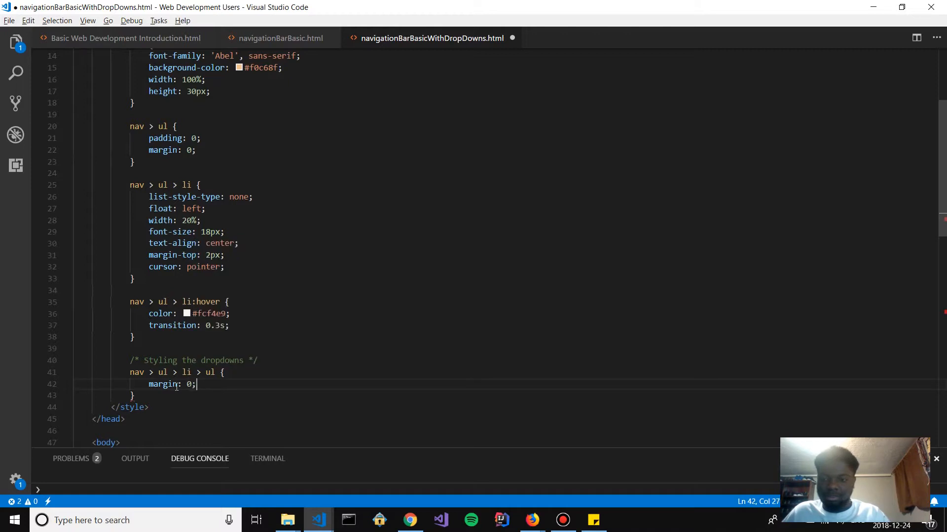
key(enter)
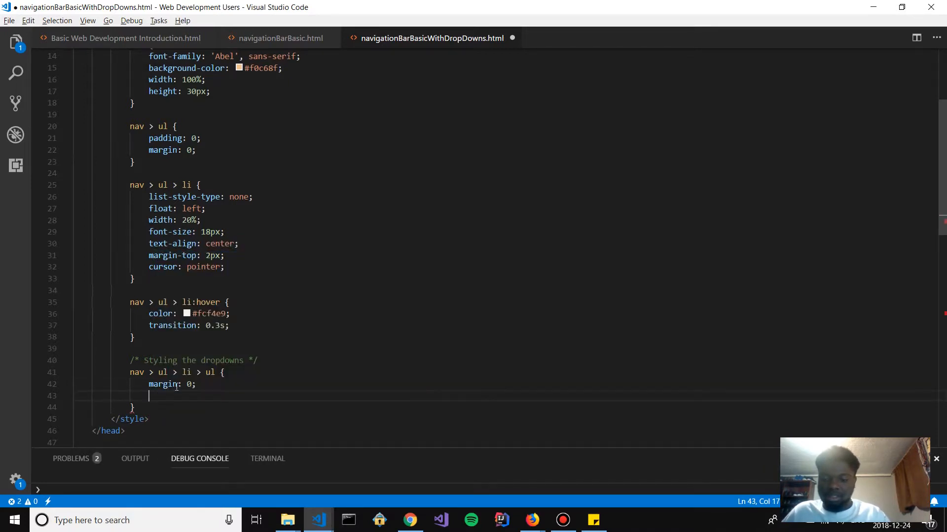
text(padding: 0;)
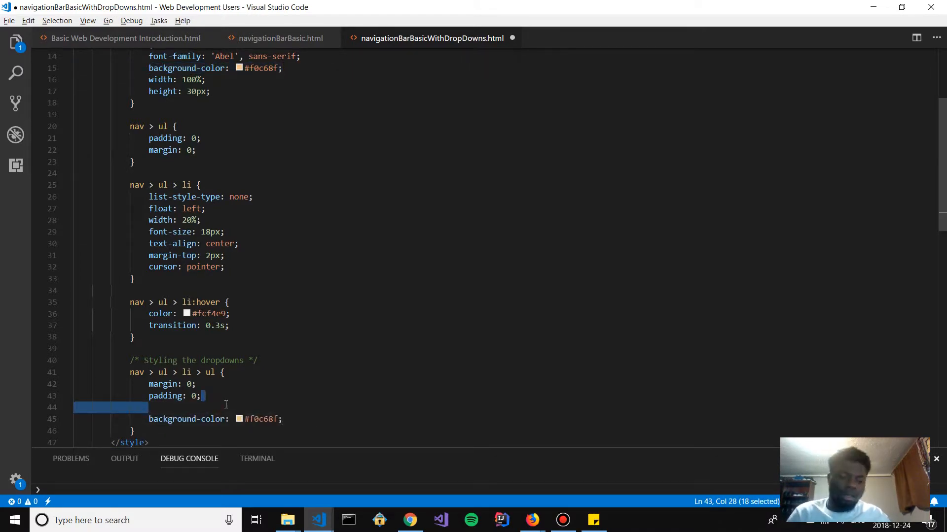
click(530, 519)
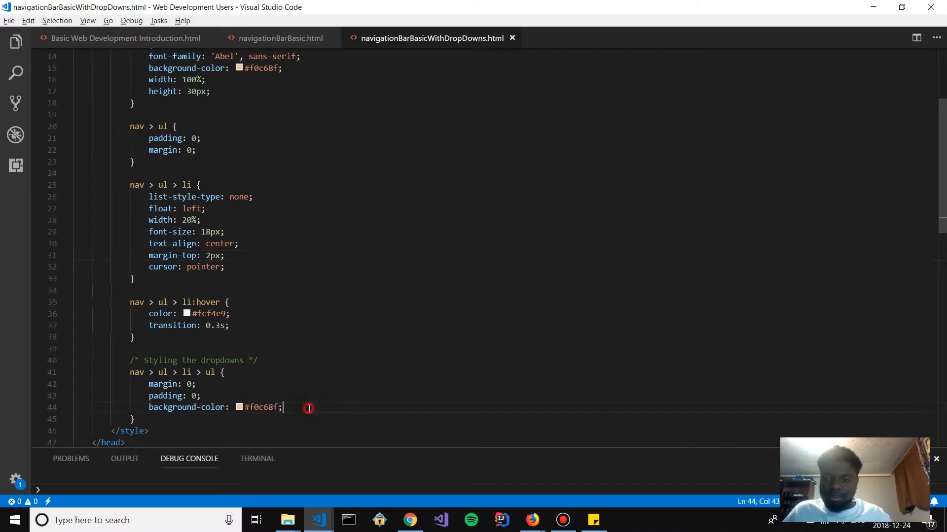
key(Enter)
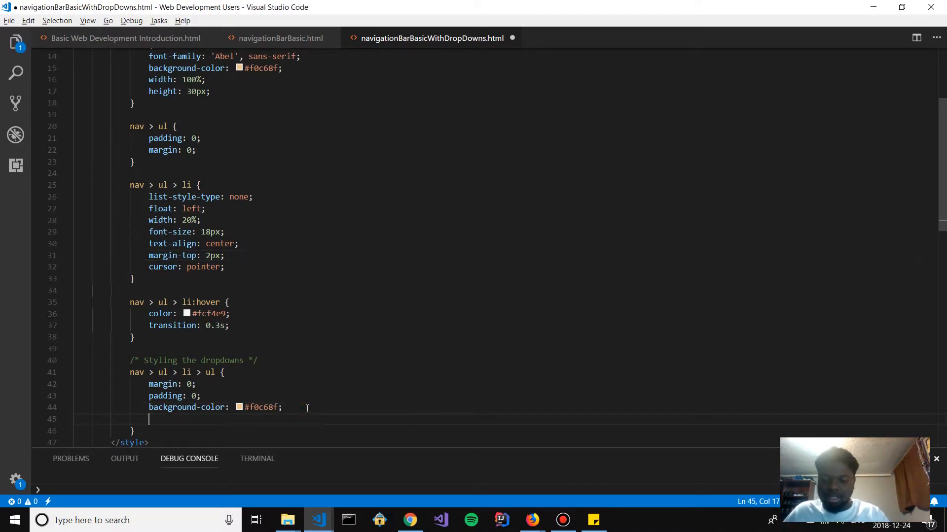
Round the dropdown's bottom-left and bottom-right corners by 3px and save
text(border-ra)
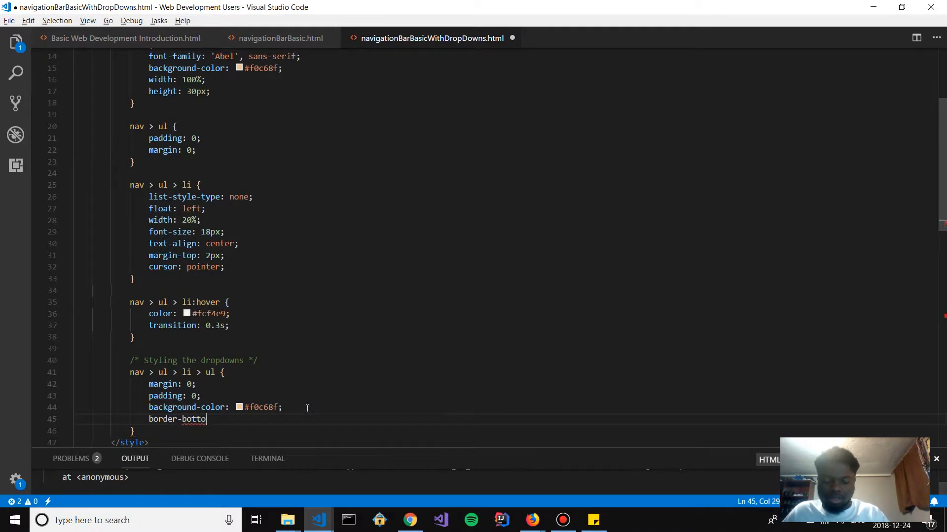
key(Backspace)
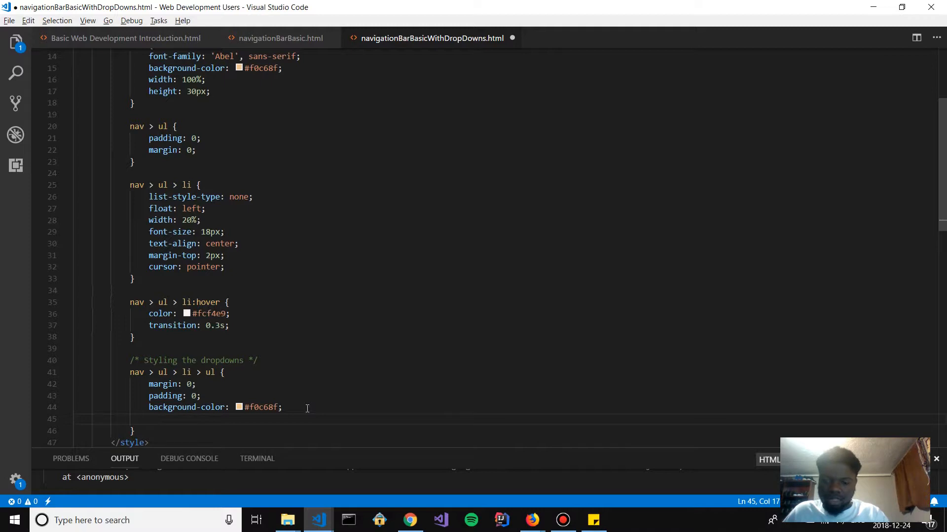
text(border-bottom-left-radius:)
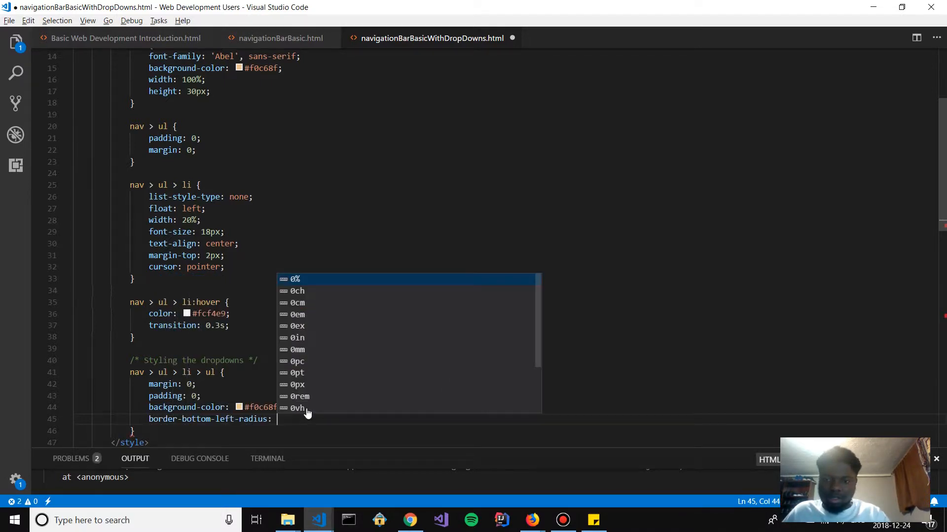
text(3px;)
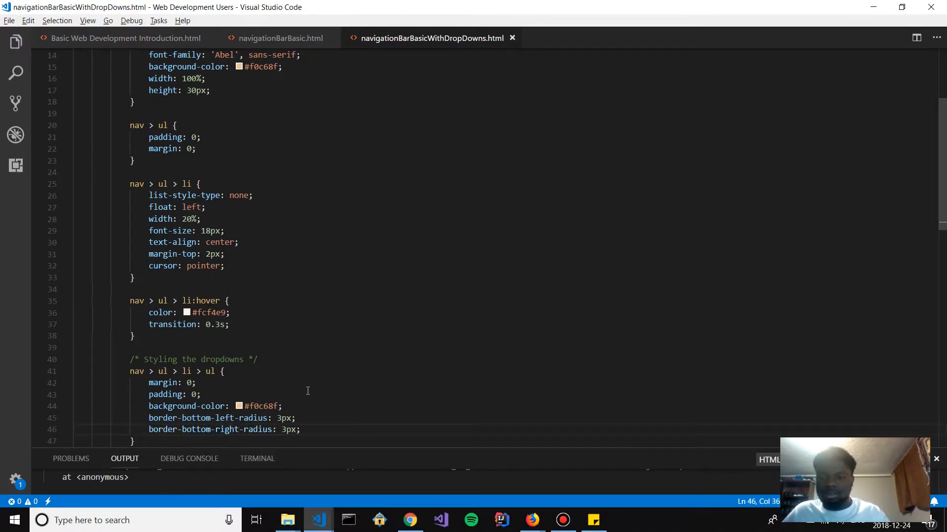
click(532, 520)
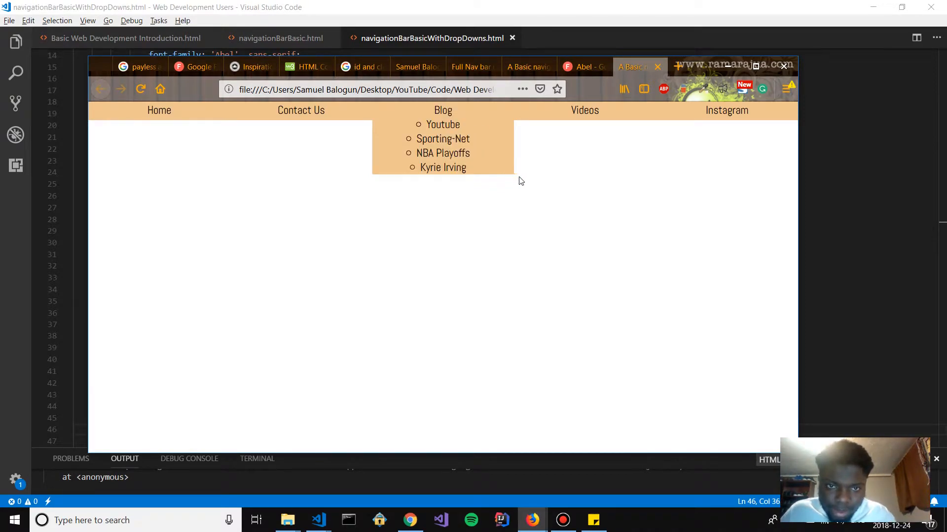
mouse_move(372, 182)
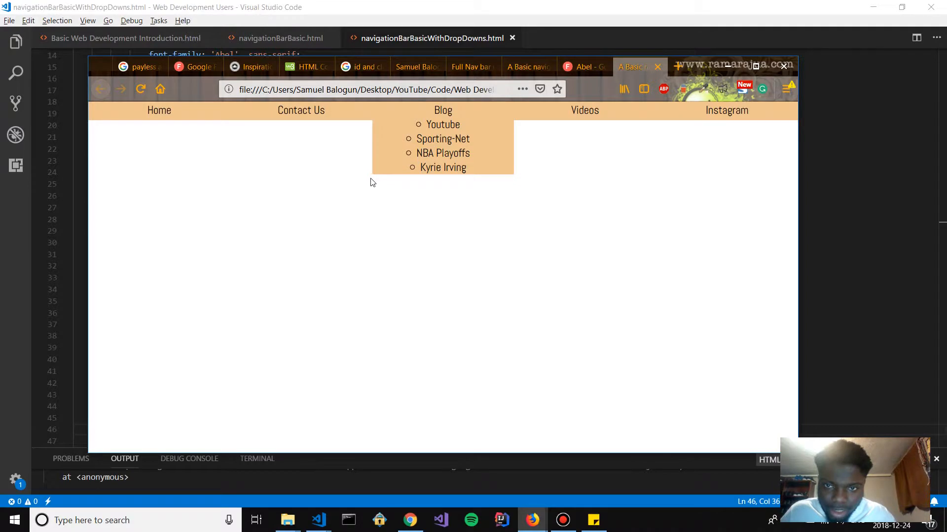
Refresh Firefox and hover Blog to view its four-item dropdown
click(380, 209)
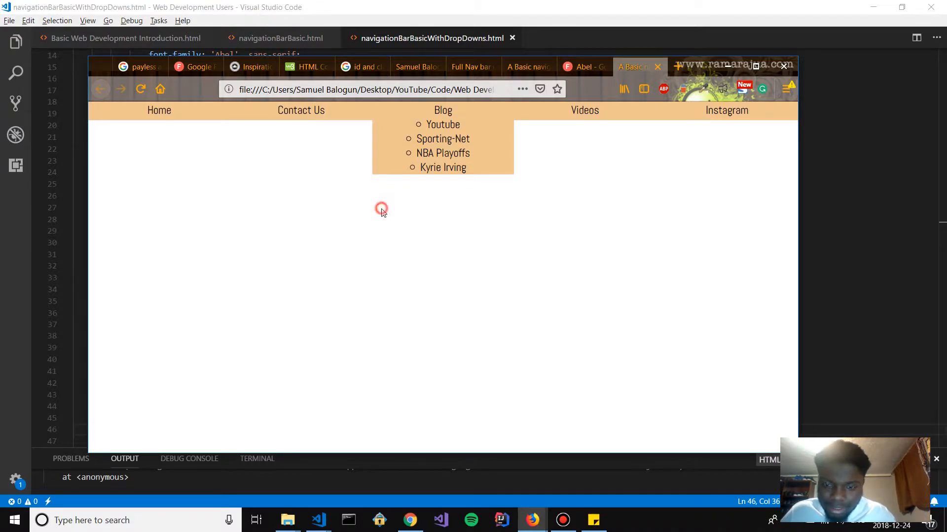
mouse_move(373, 181)
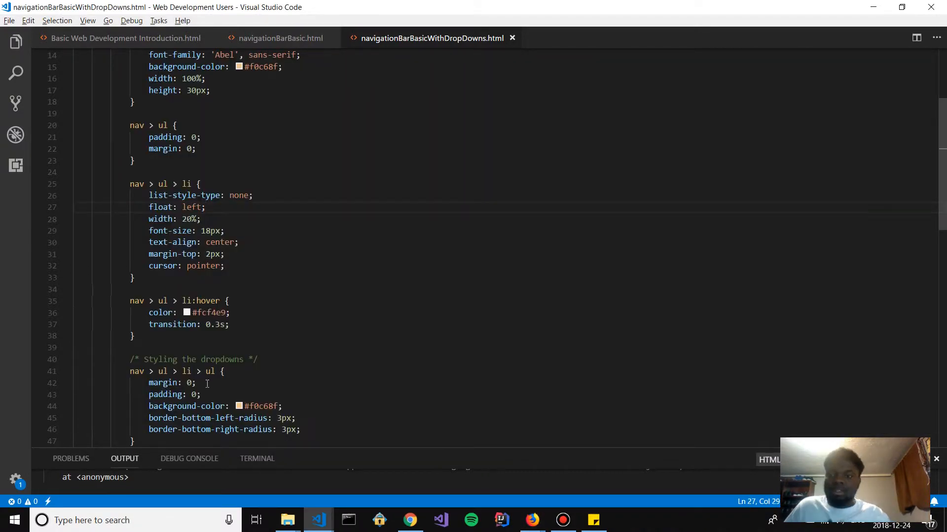
Add list-style-type: none to the dropdown rule and save
scroll(down, 3)
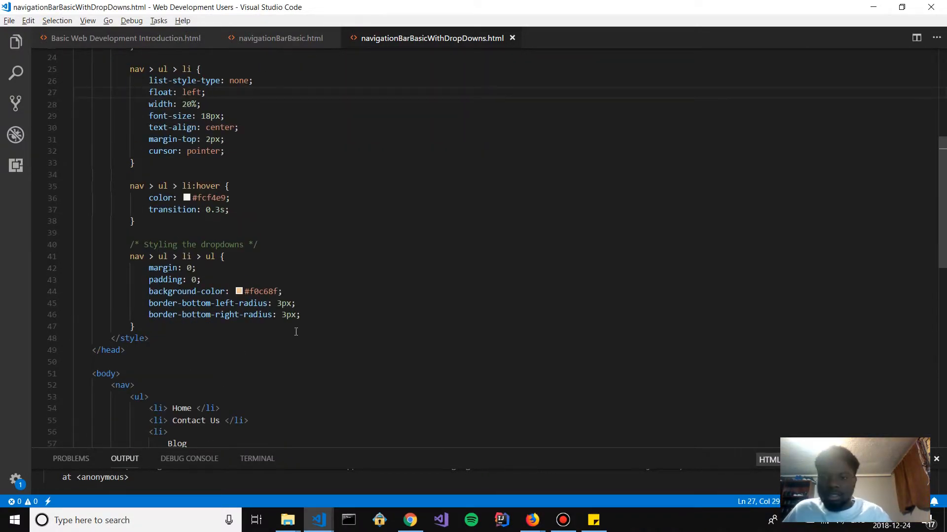
click(530, 520)
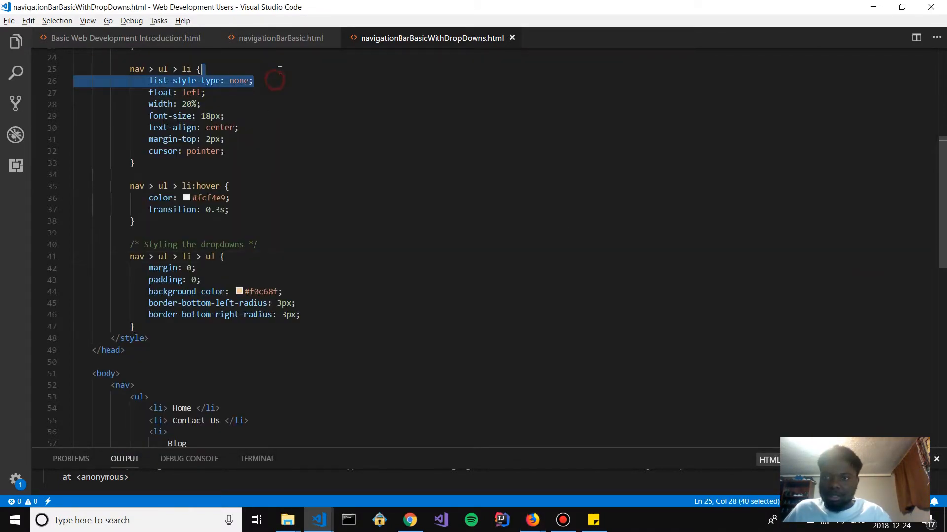
text(list-style-type: none;)
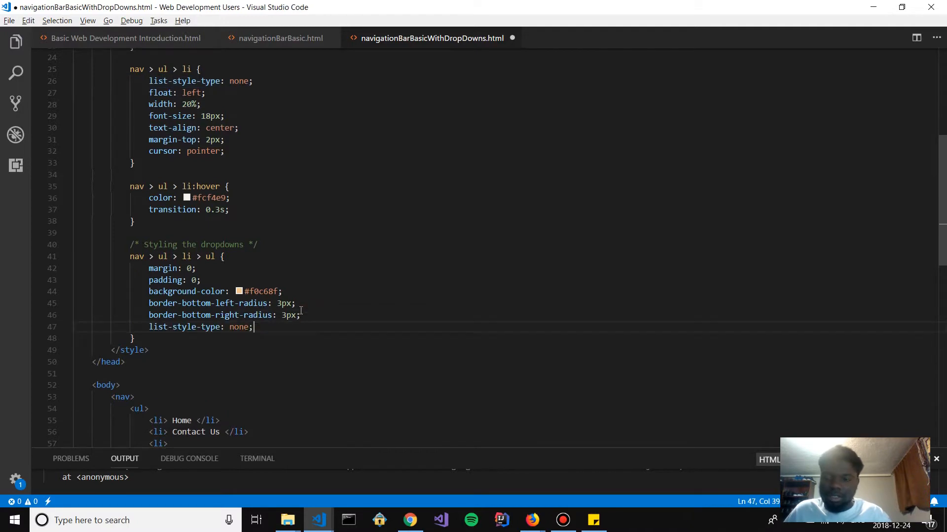
click(530, 520)
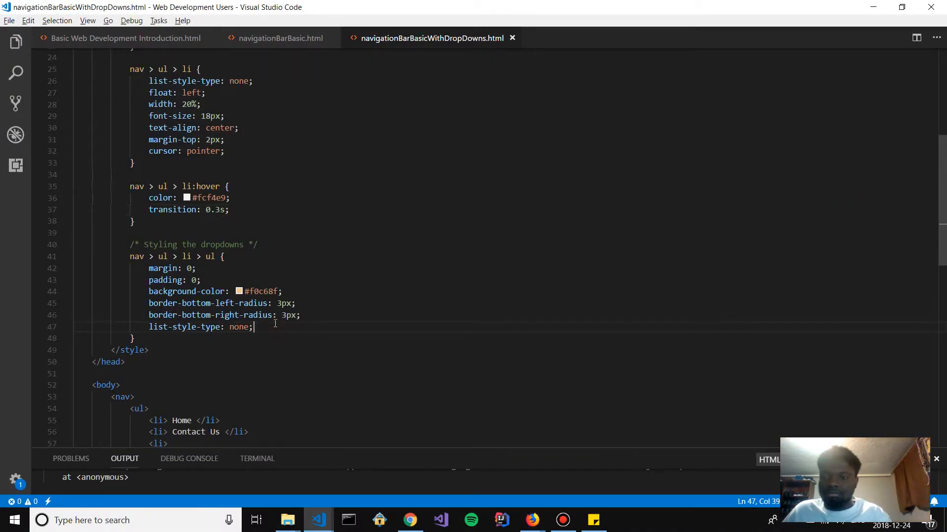
scroll(down, 3)
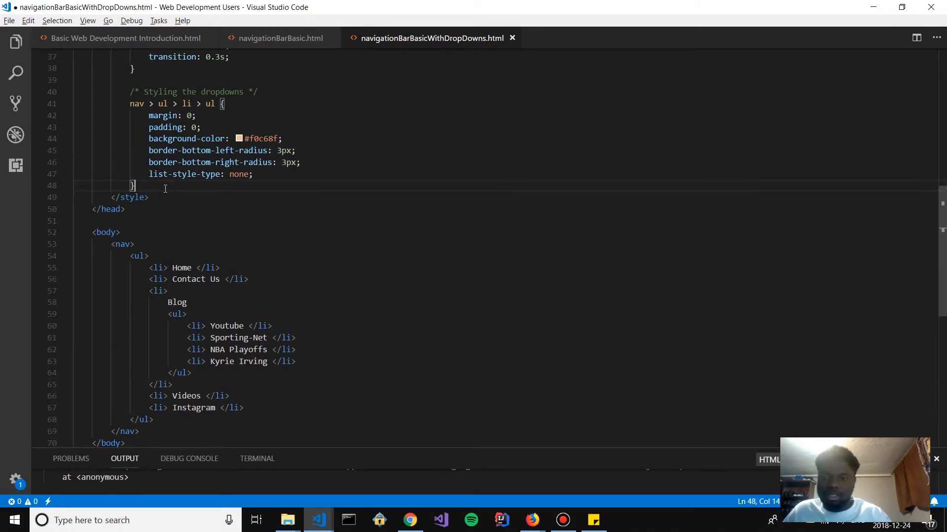
Add a nav > ul > li > ul > li rule with color: #000000 and save
text(nav)
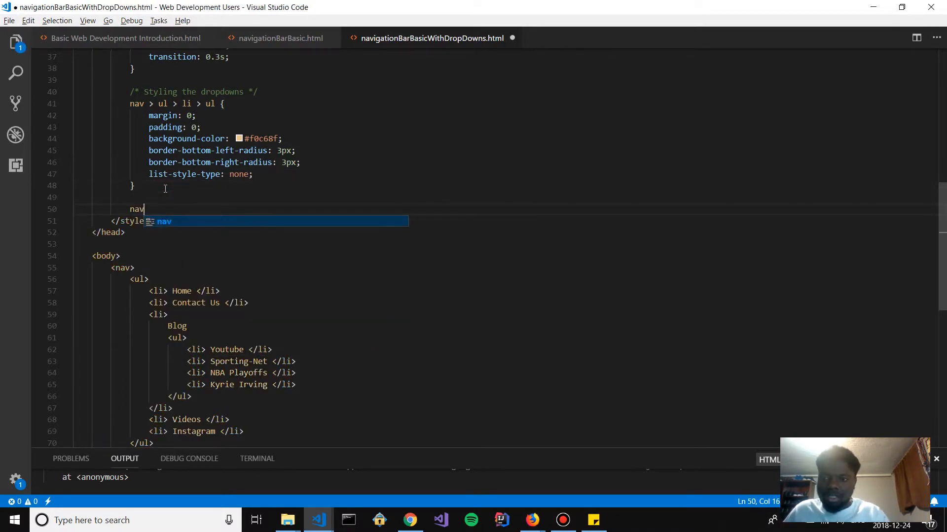
text(" > ")
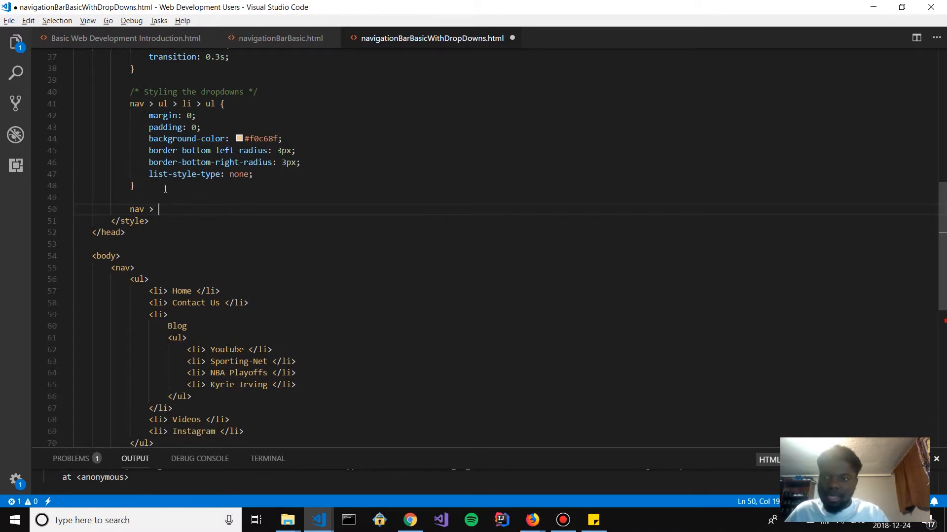
text(ul)
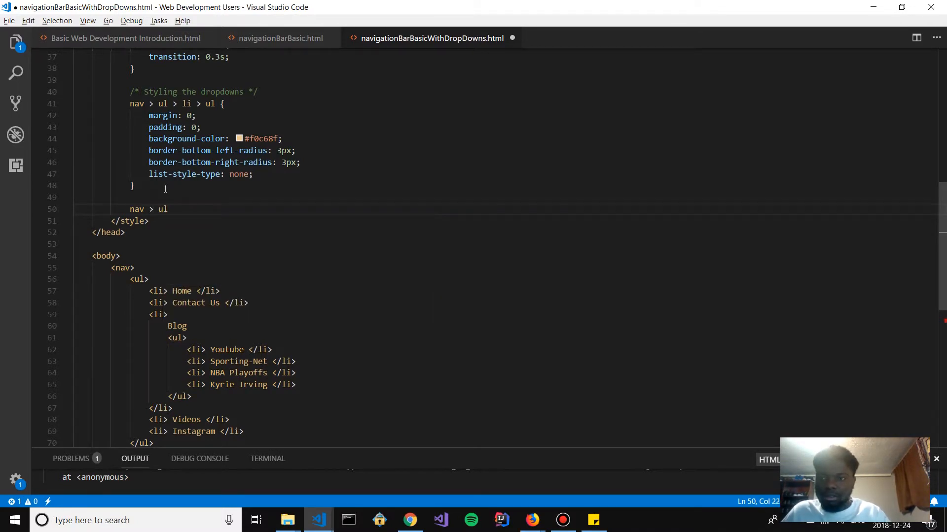
text(> li)
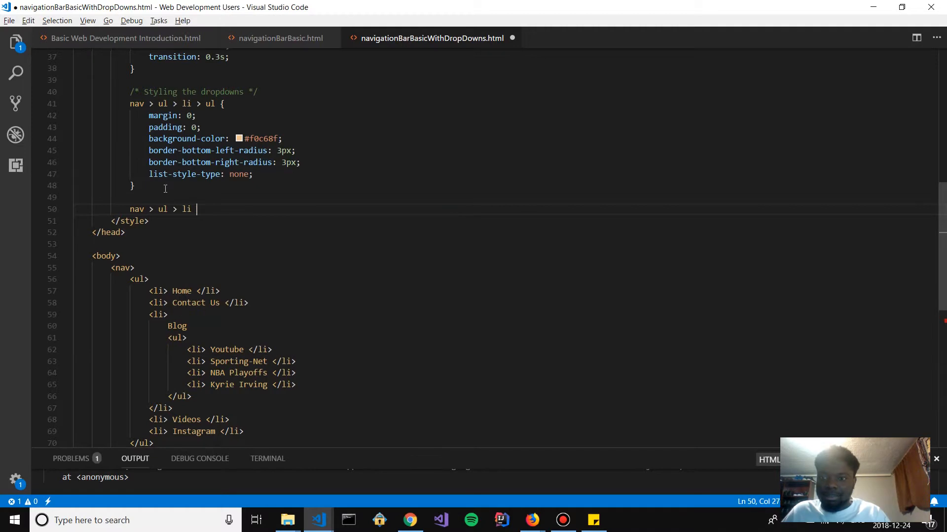
text(>)
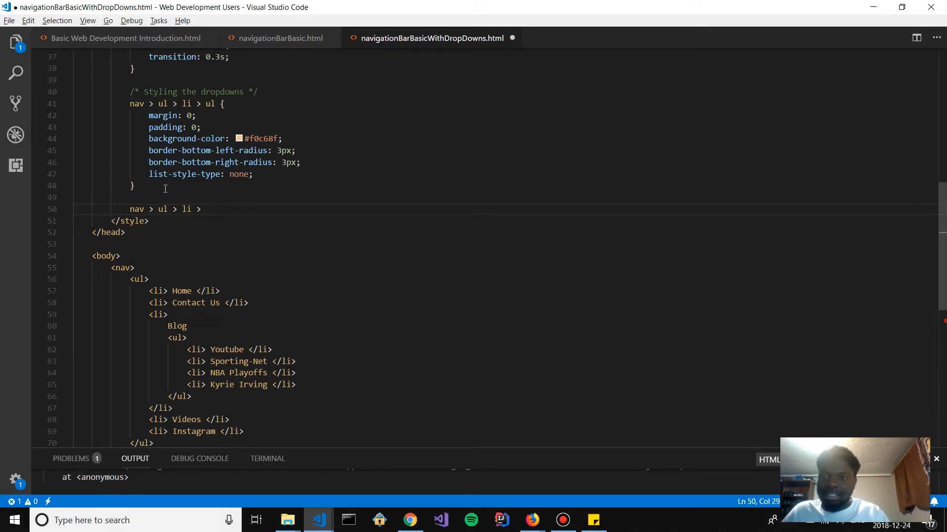
text(ul > li)
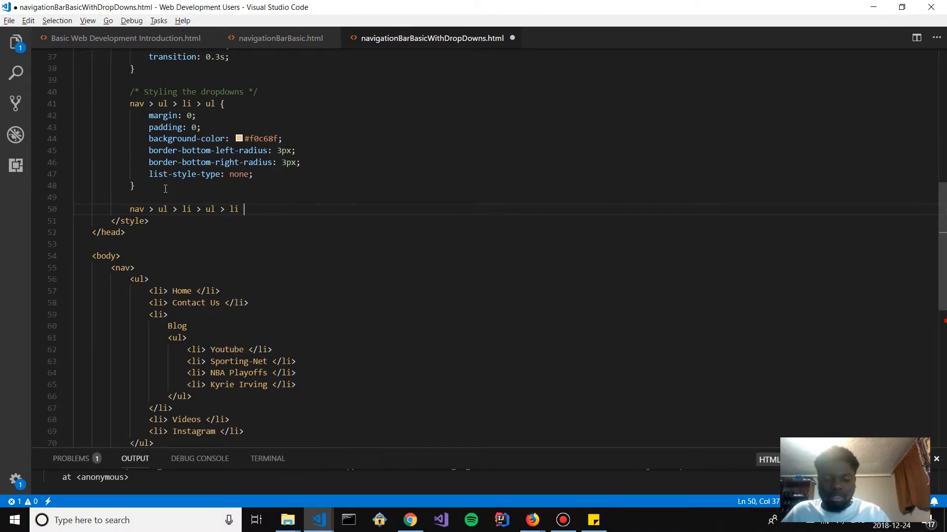
text({)
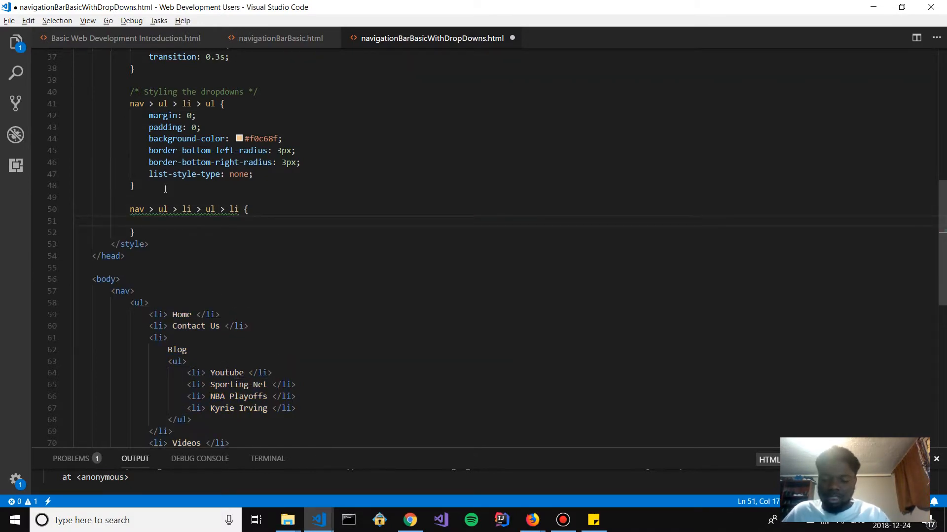
text(color: #)
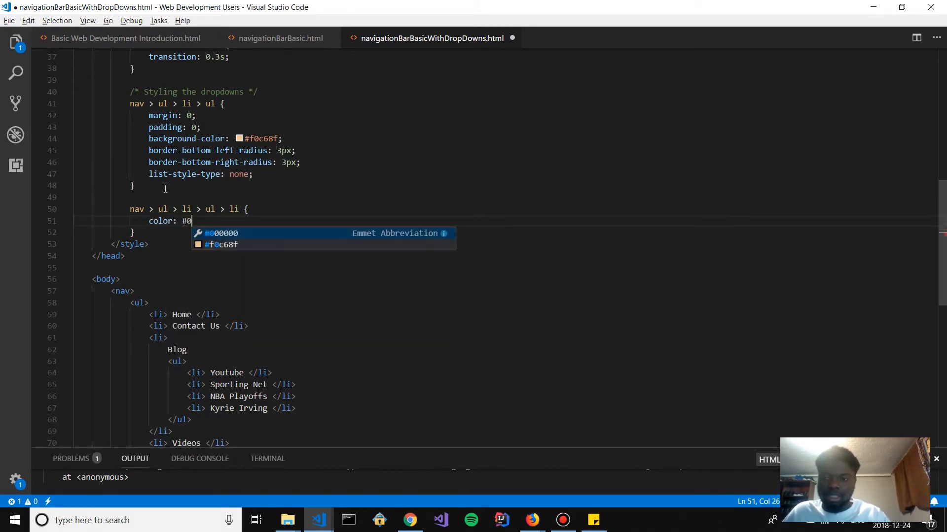
text(00000;)
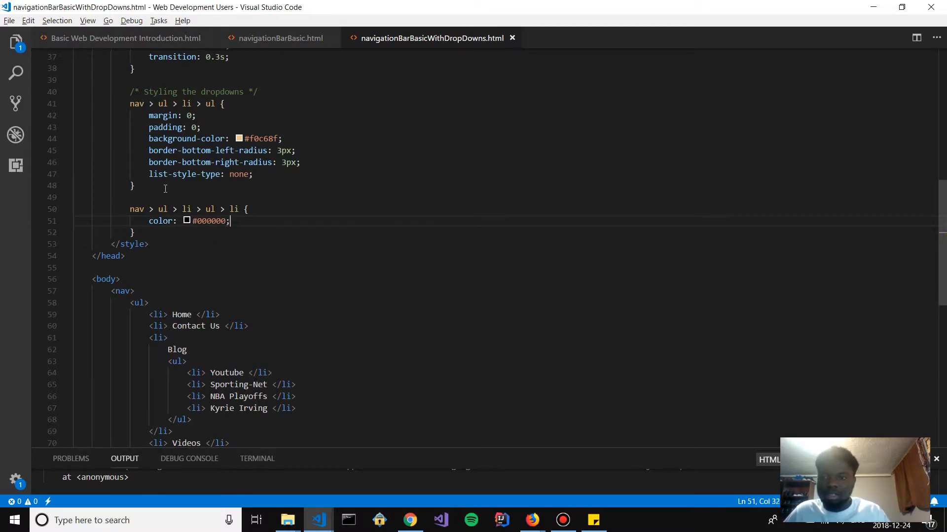
click(530, 520)
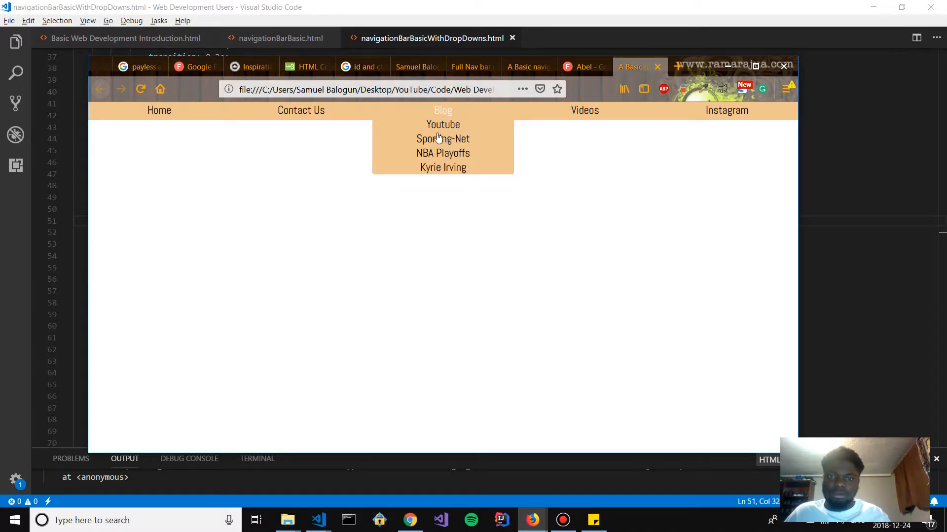
mouse_move(454, 134)
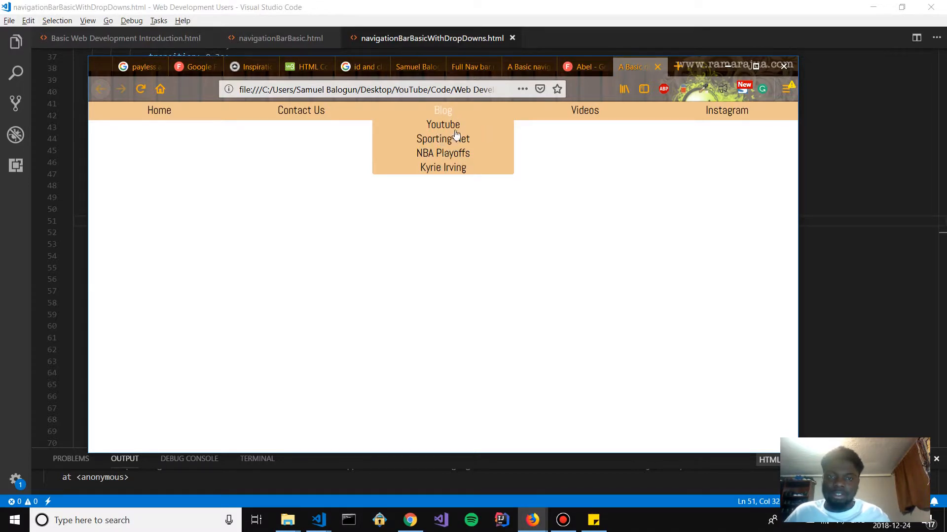
mouse_move(444, 115)
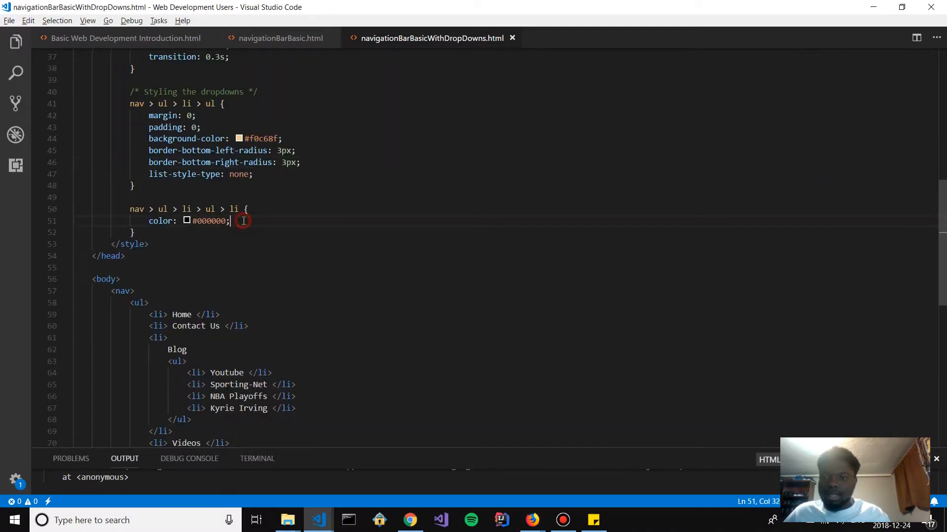
Centre the dropdown item text with text-align: center in the nav > ul > li > ul > li rule
text(tex)
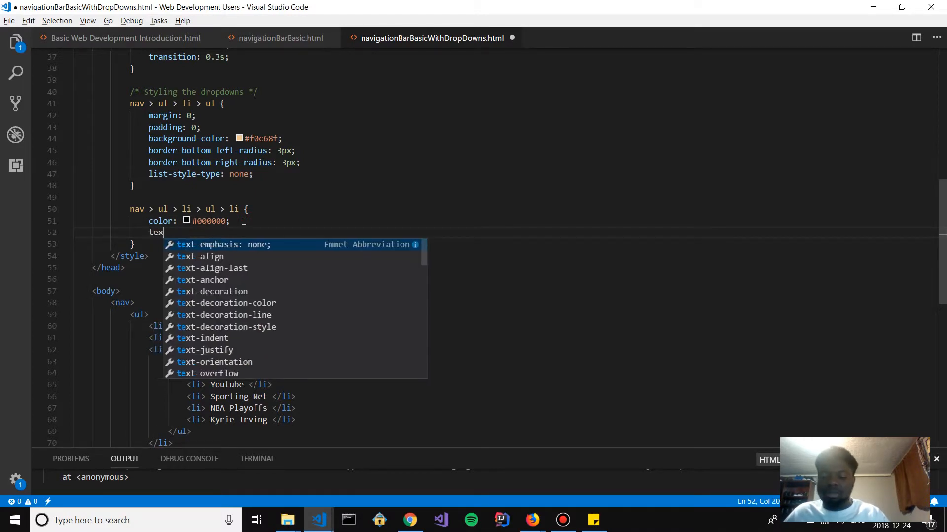
text(t-align: center)
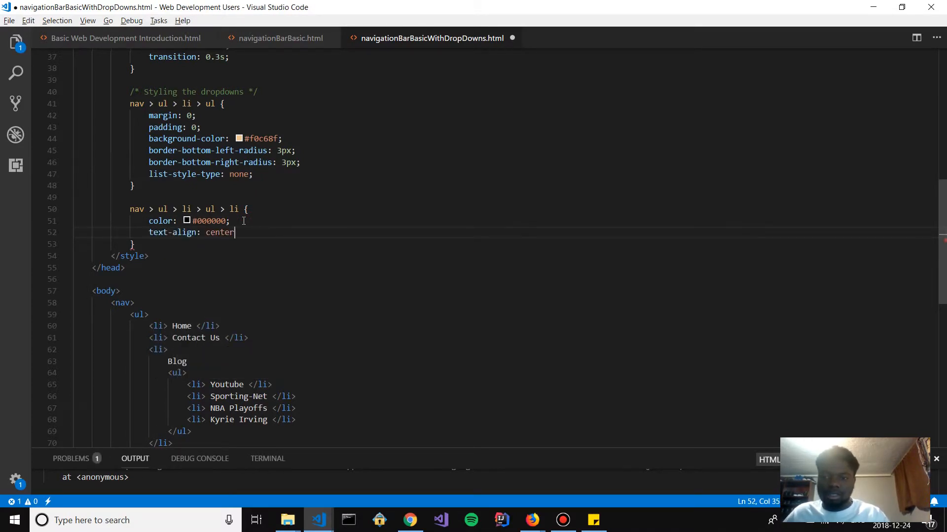
text(;)
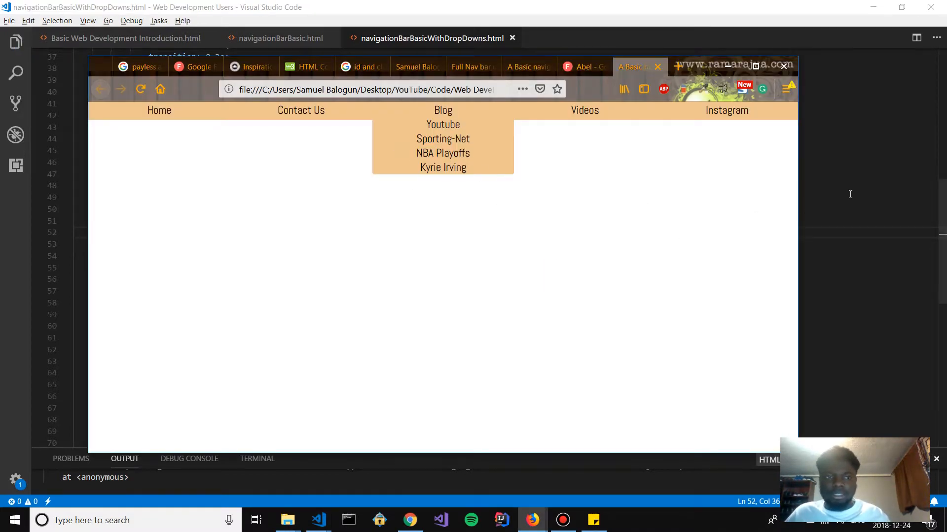
click(318, 521)
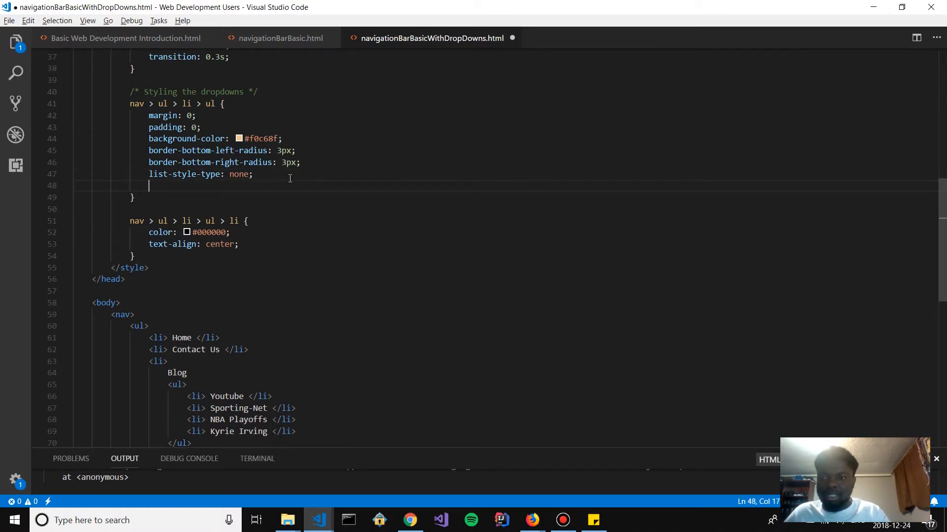
Hide the submenus by default with display: none in the nav > ul > li > ul rule
text(display:)
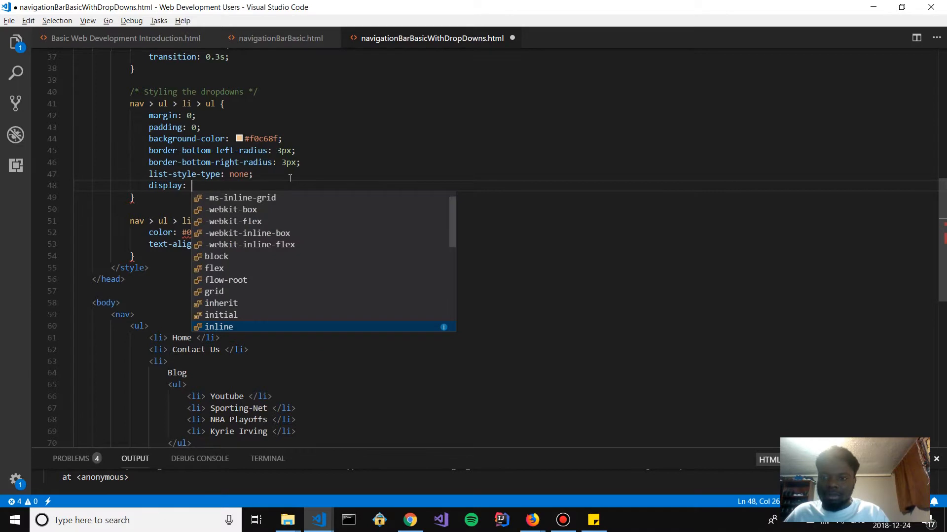
text(none;)
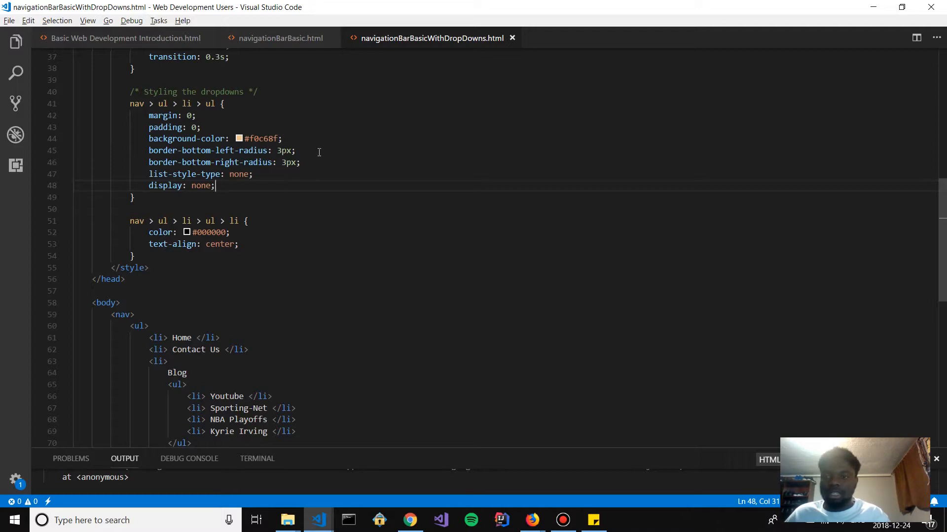
mouse_move(312, 159)
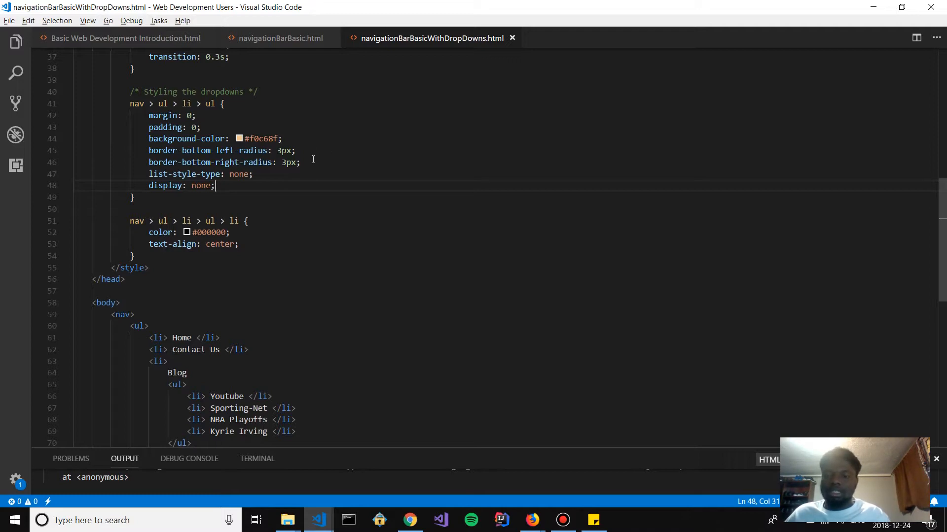
double_click(201, 186)
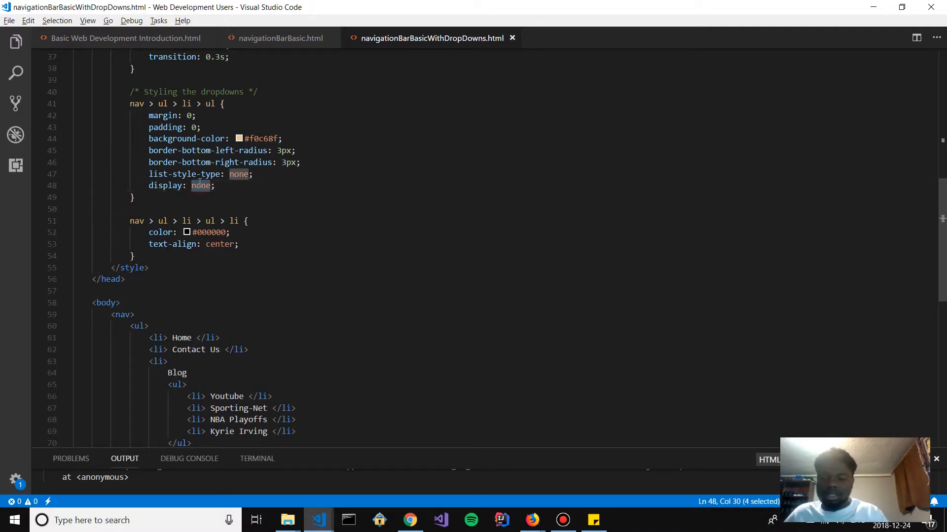
text(h)
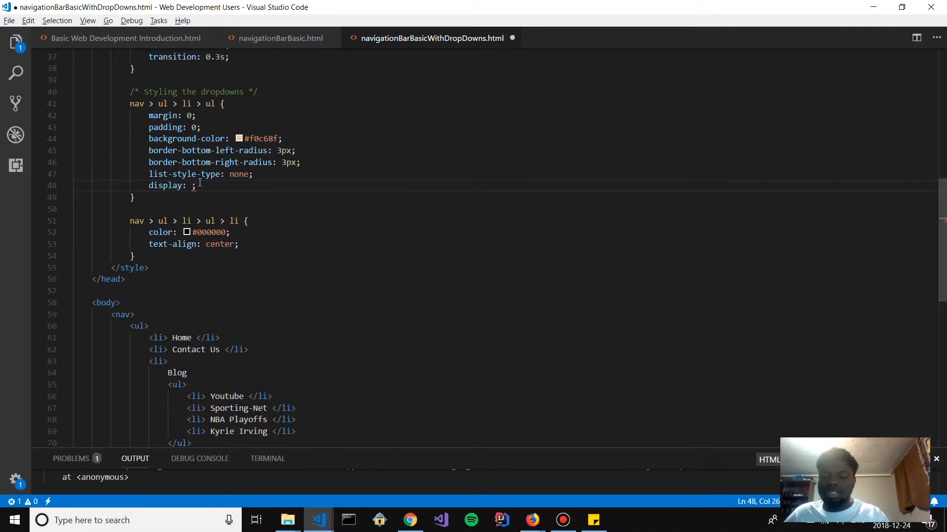
text(none)
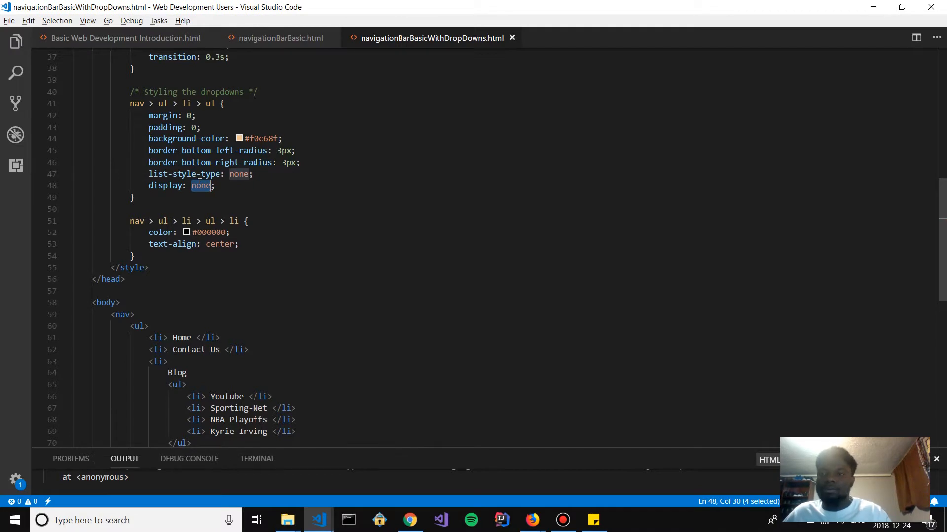
mouse_move(312, 191)
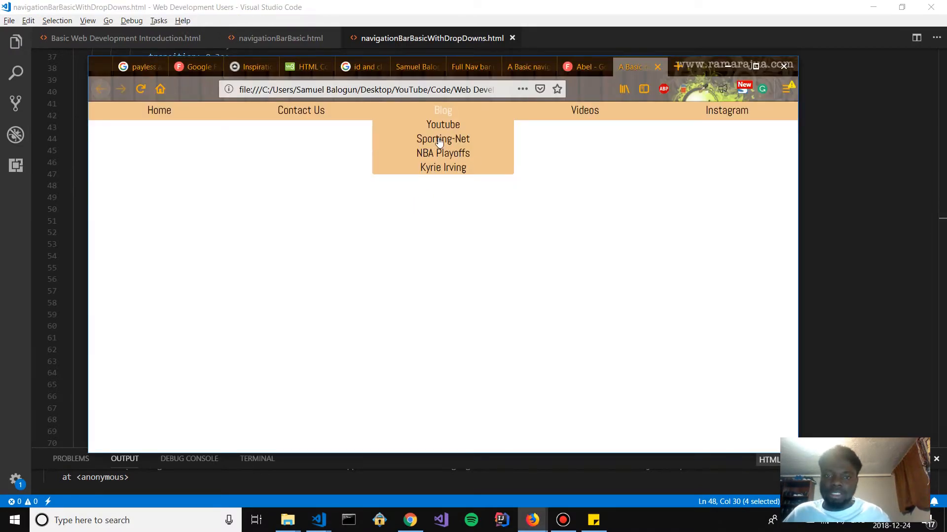
mouse_move(462, 129)
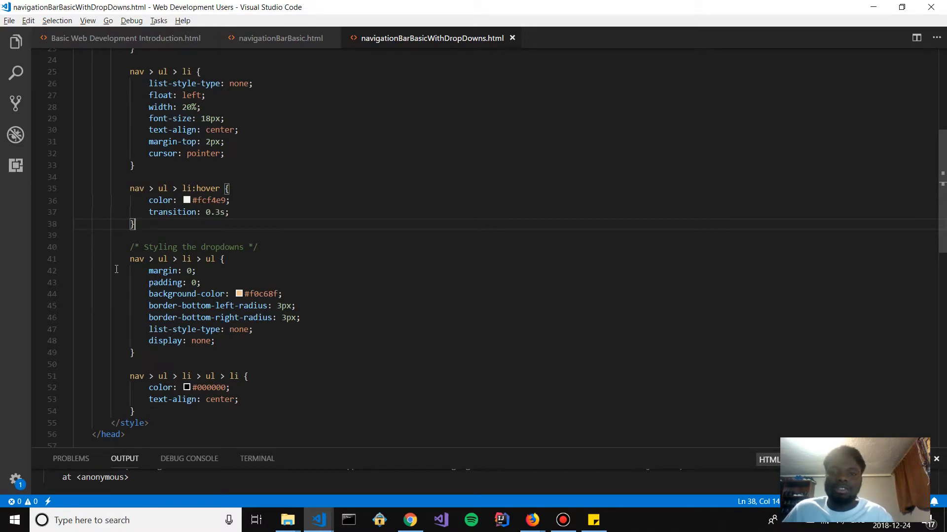
mouse_move(108, 271)
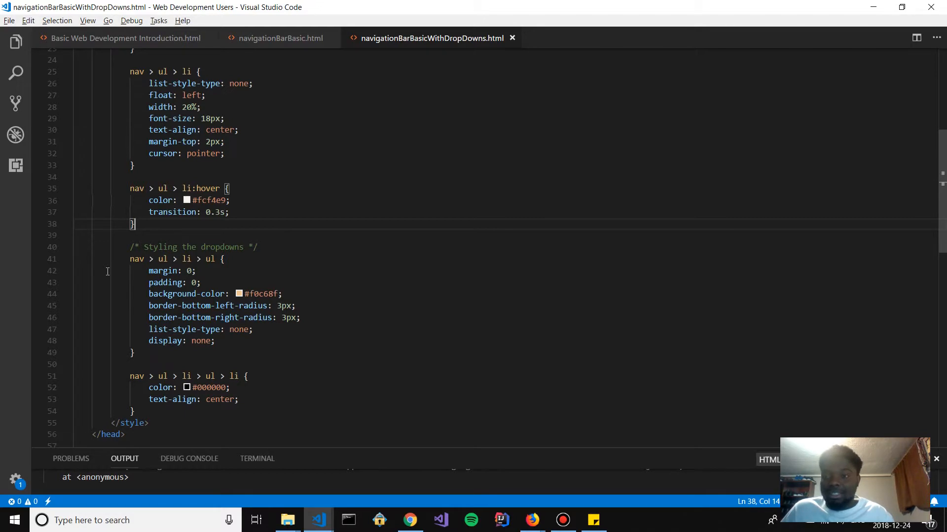
mouse_move(192, 228)
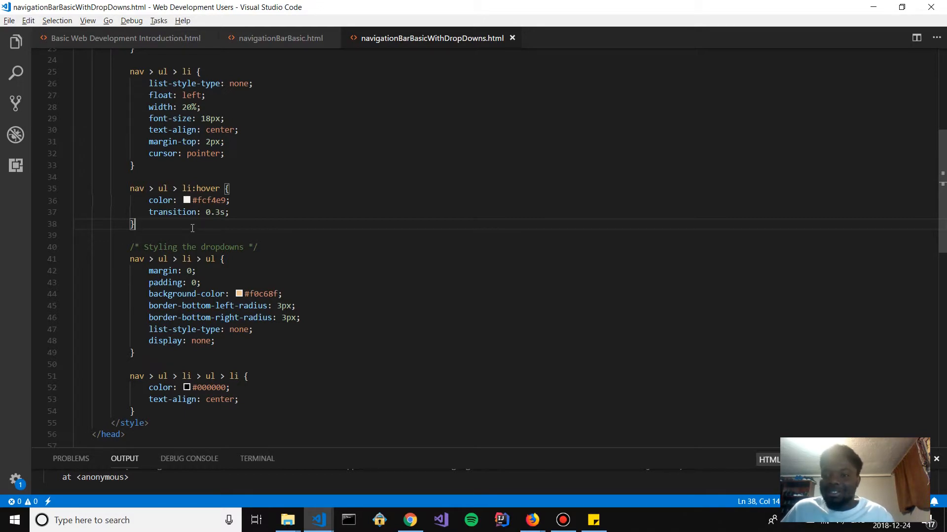
click(531, 520)
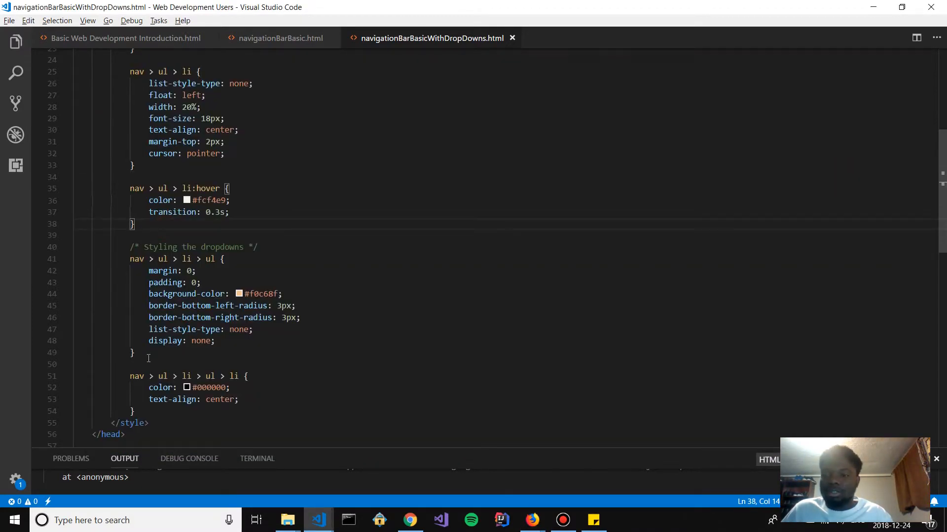
Write a nav > ul > li:hover > ul rule with display: block so dropdowns show on hover
text(n)
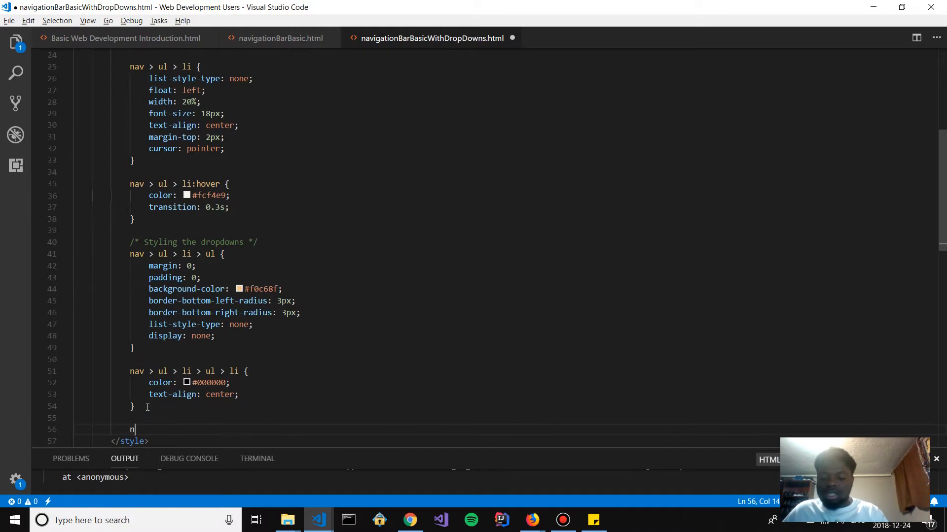
text(av > ul > li)
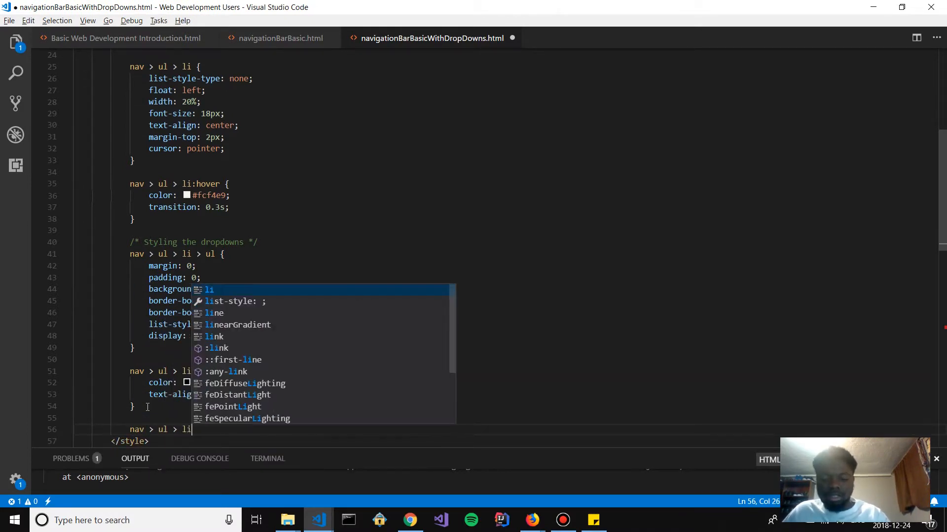
text(:)
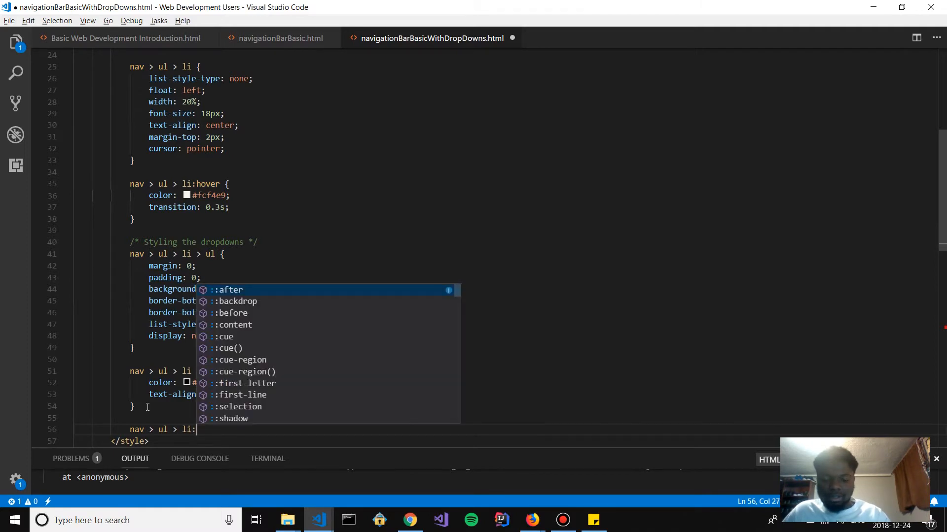
text(hover >)
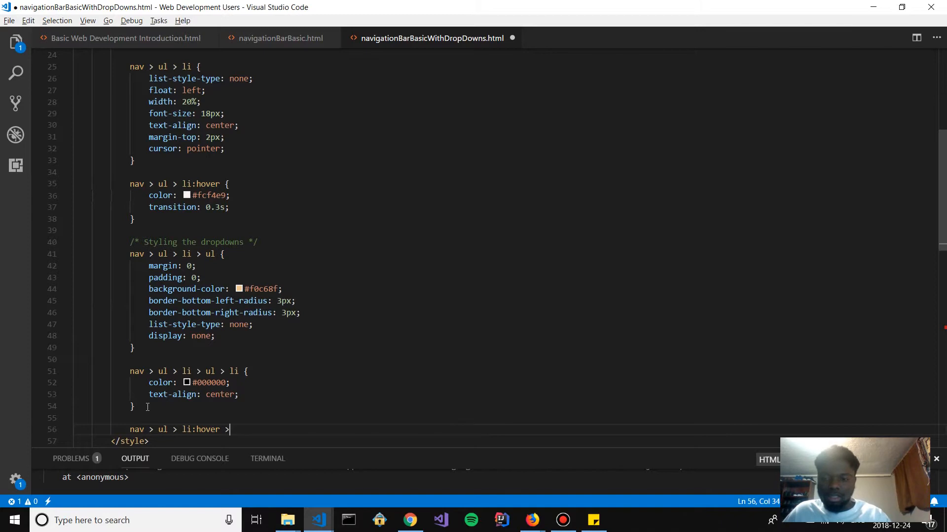
text(ul)
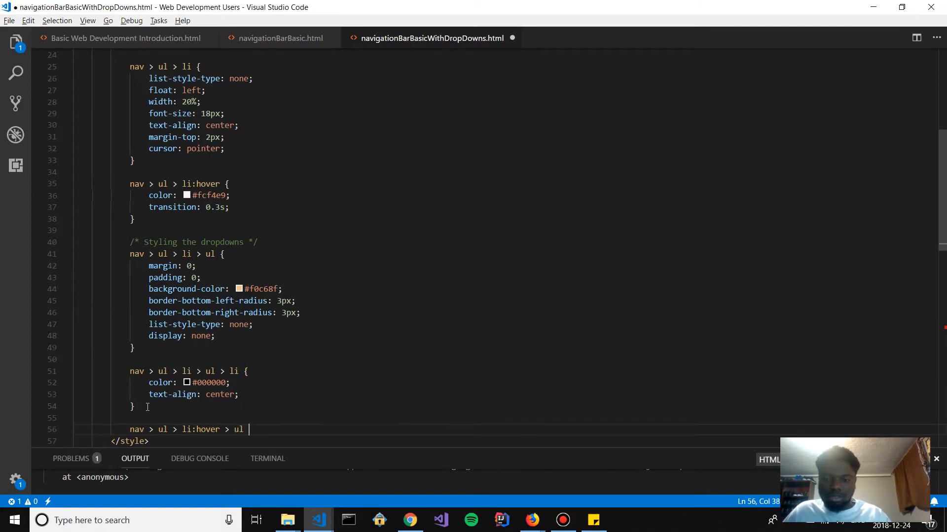
text({)
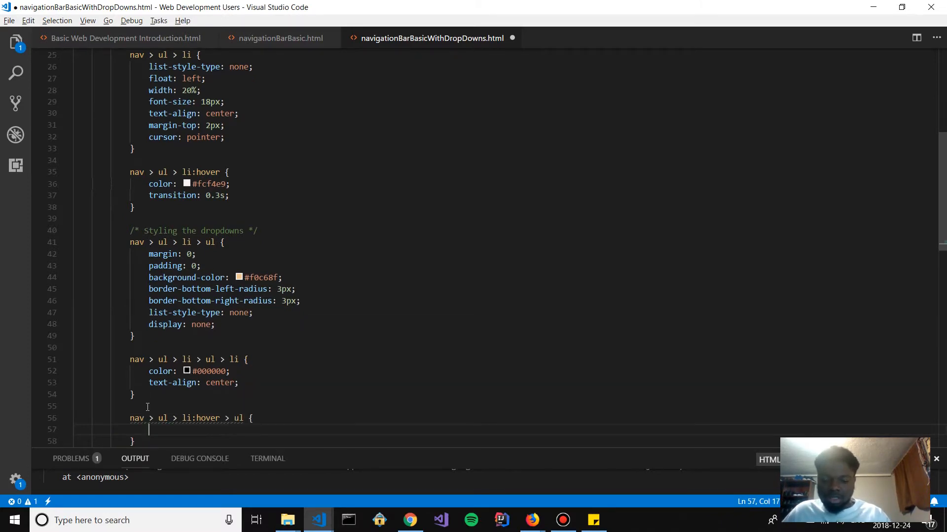
text(display: block;)
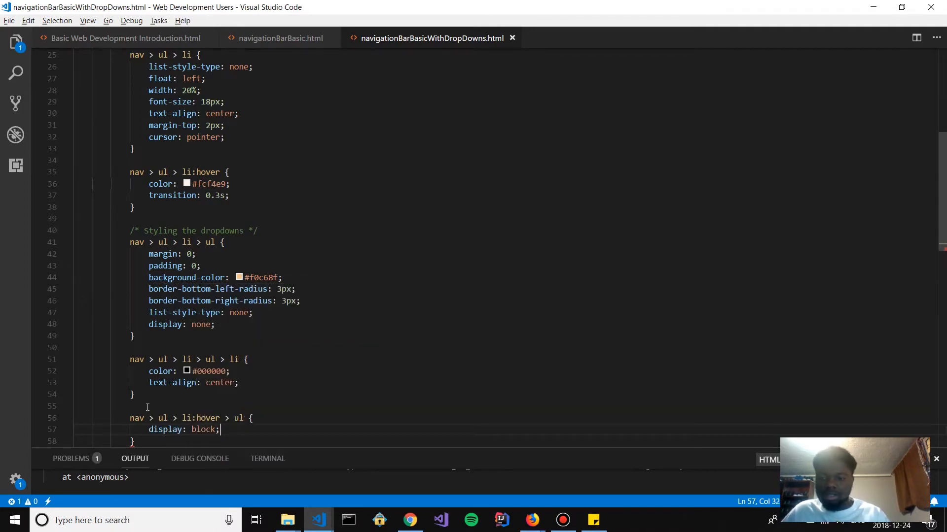
click(530, 519)
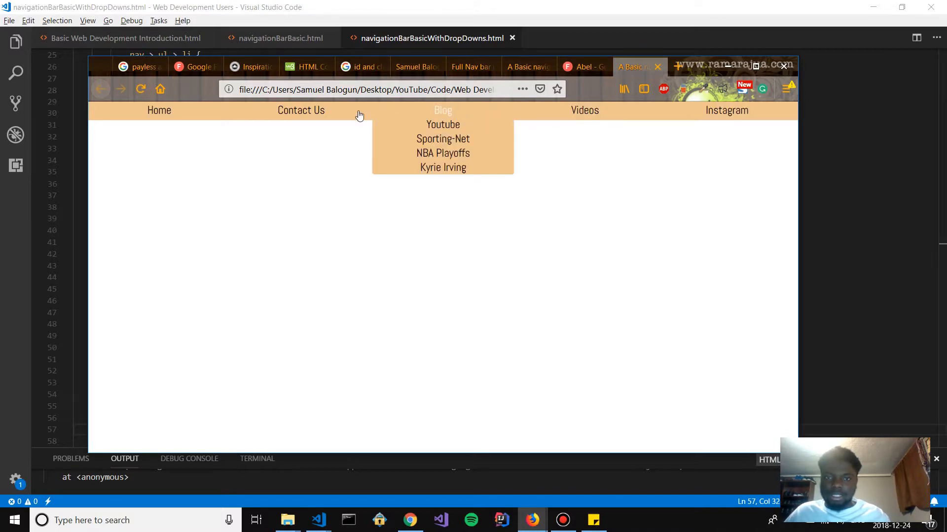
mouse_move(690, 188)
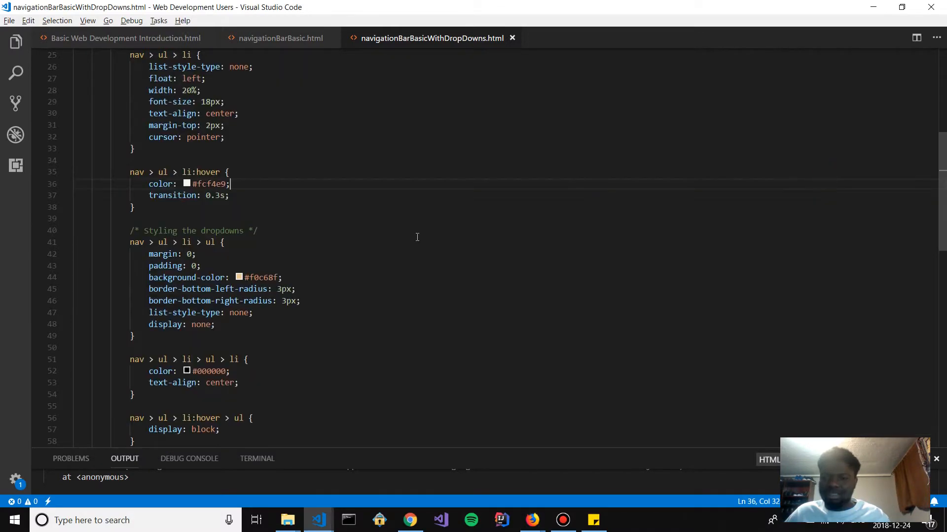
Give dropdown items height 30px and margin-top 5px, previewing in Firefox in between
scroll(down, 3)
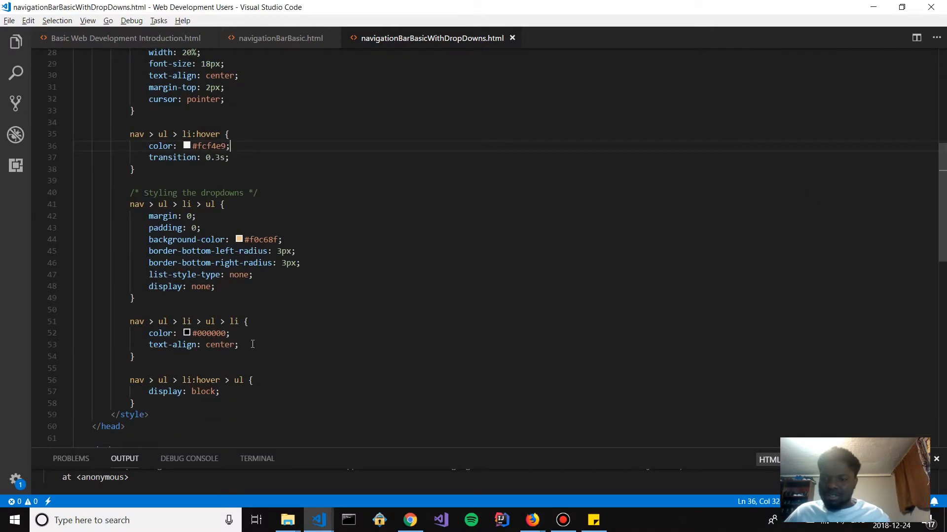
text(height:)
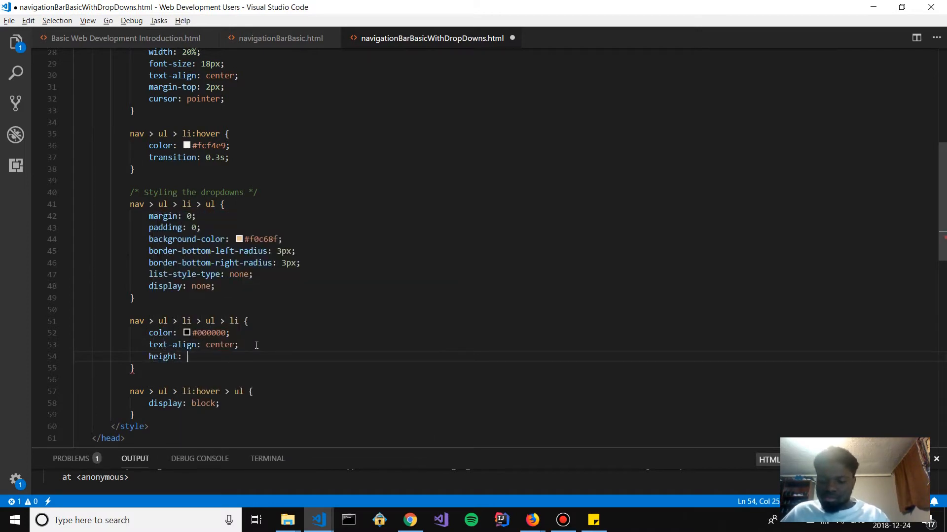
text(25px)
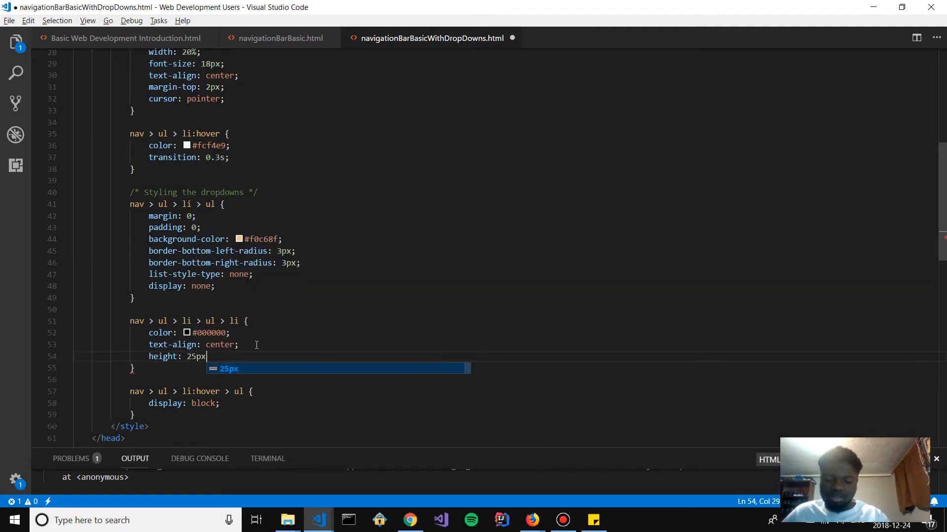
click(531, 520)
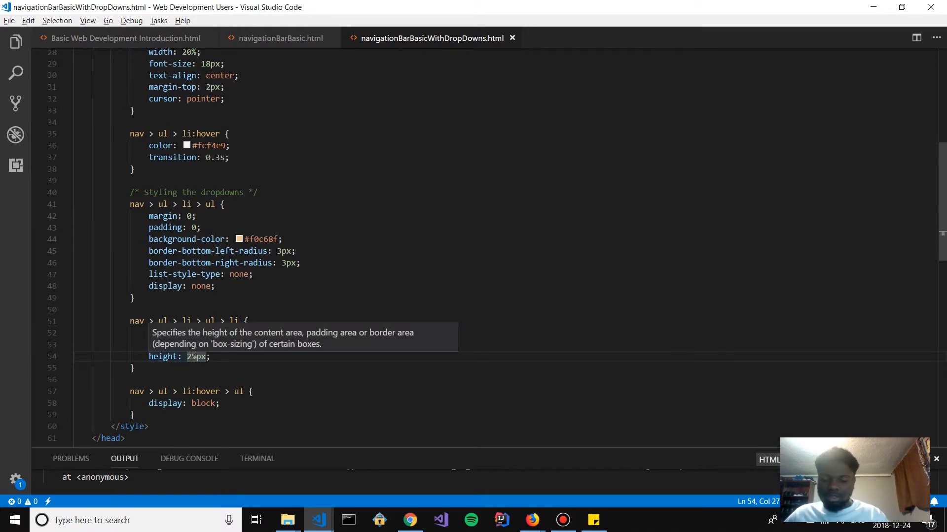
click(530, 520)
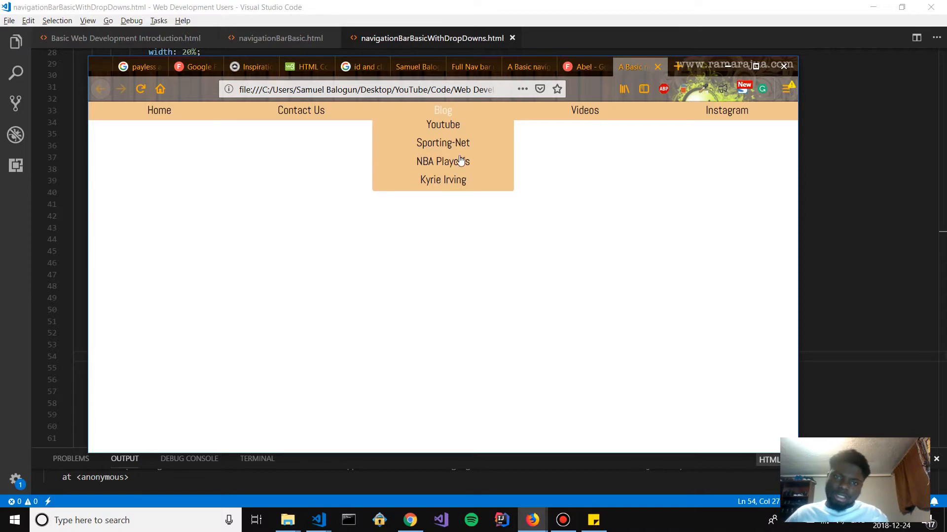
mouse_move(811, 166)
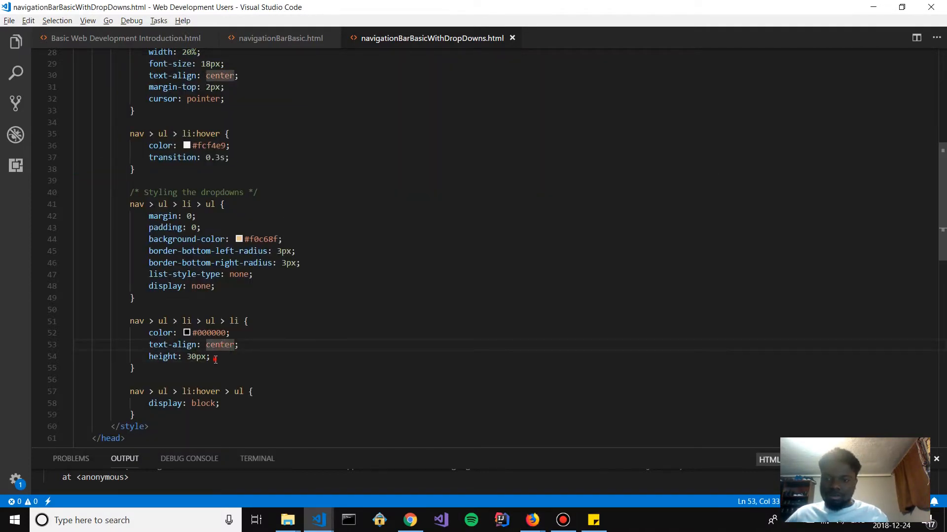
text(margin-top: 5px;)
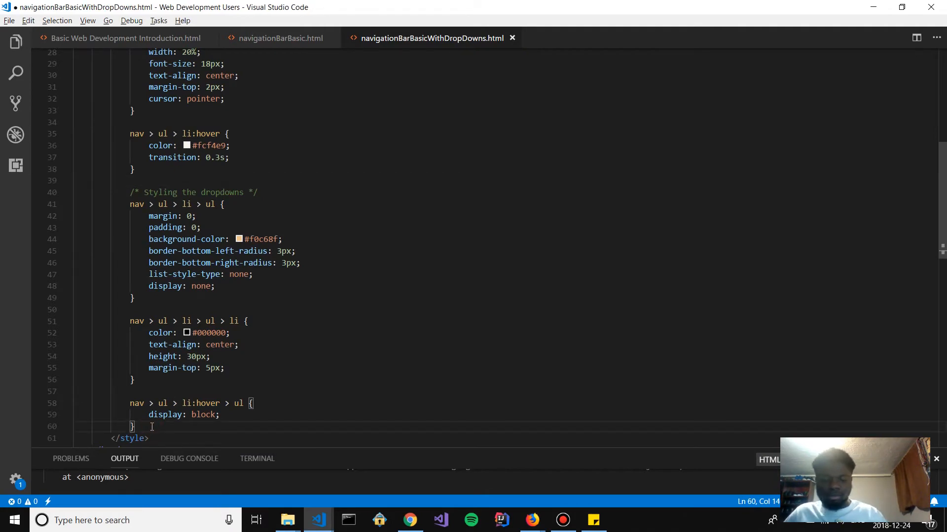
Write a nav > ul > li > ul > li:hover rule with color #fcf4e9 and a 0.3s transition
text(nav >)
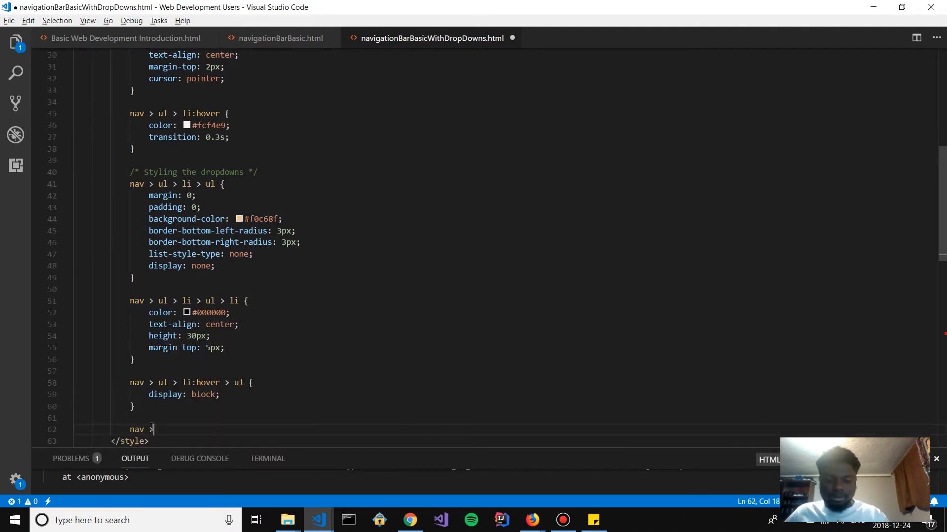
text(ul > li <)
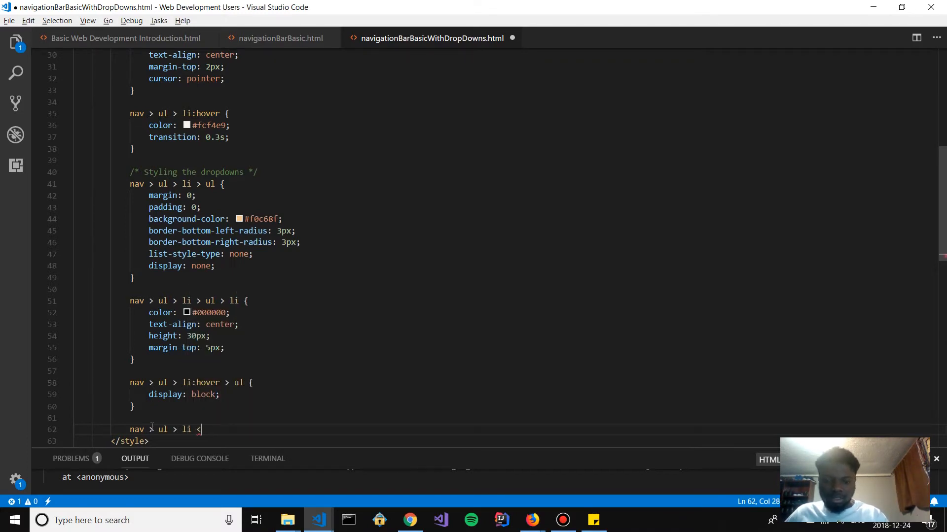
text(> ul > l)
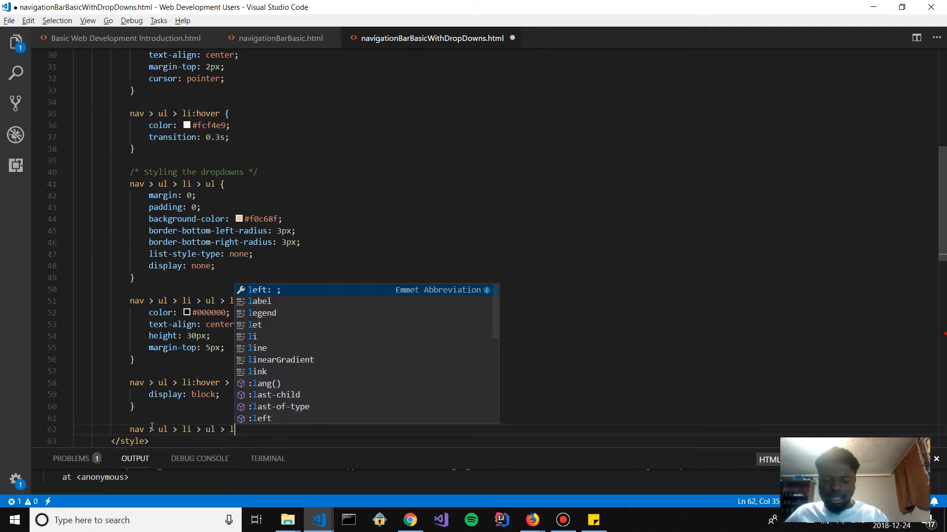
text(i:hover {)
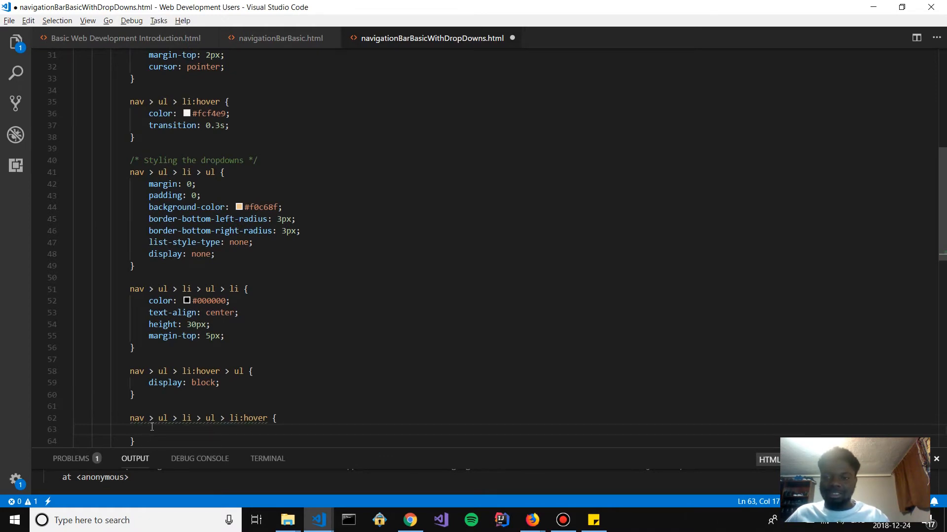
scroll(down, 3)
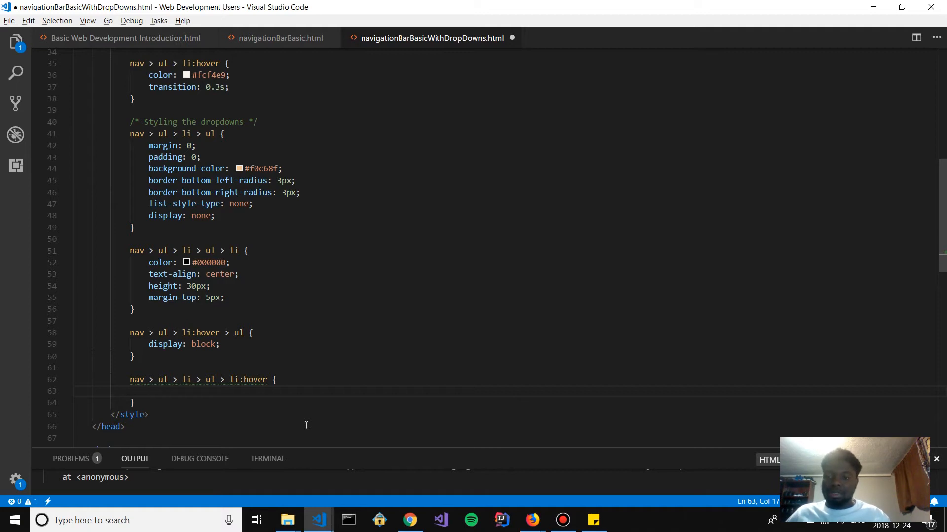
mouse_move(307, 373)
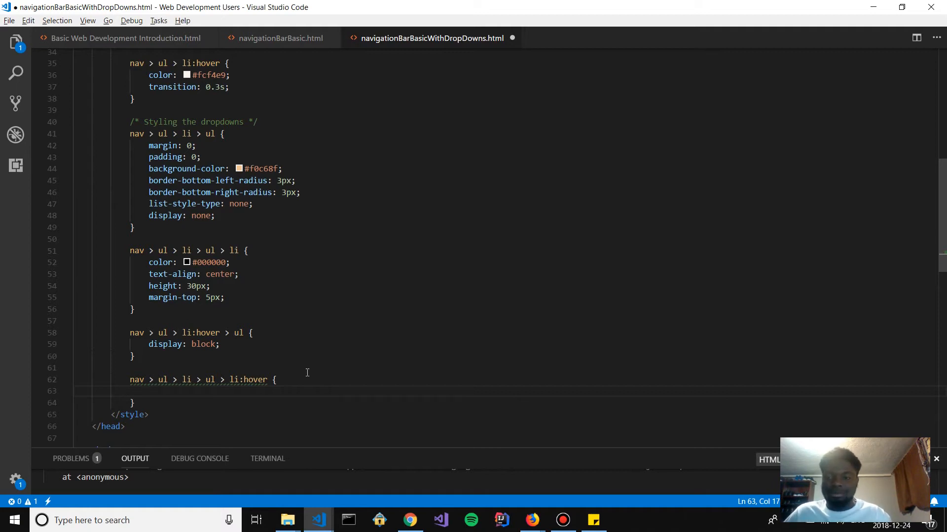
mouse_move(317, 393)
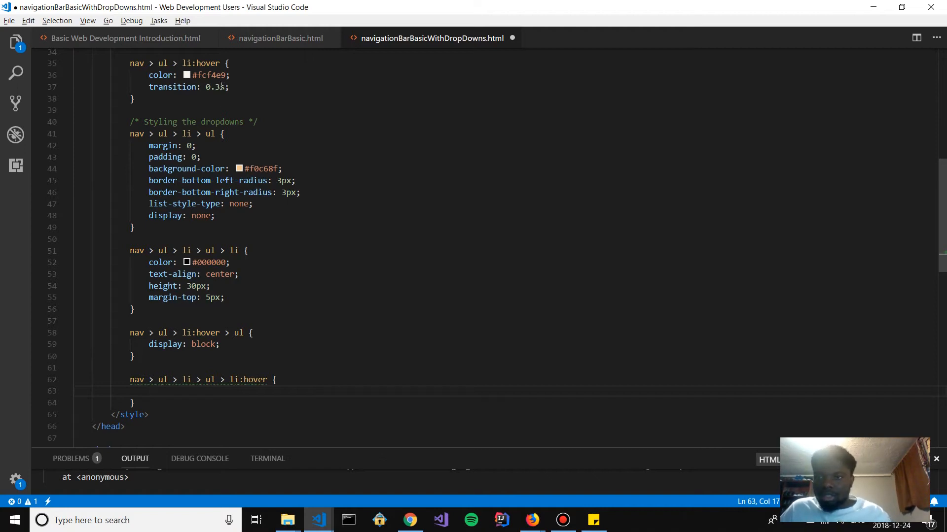
drag(235, 62, 230, 87)
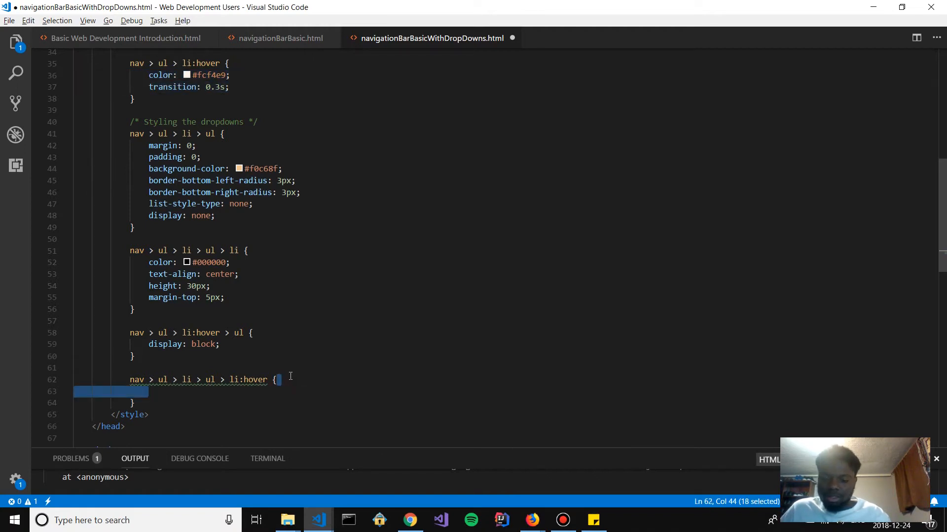
text(color: #fcf4e9;)
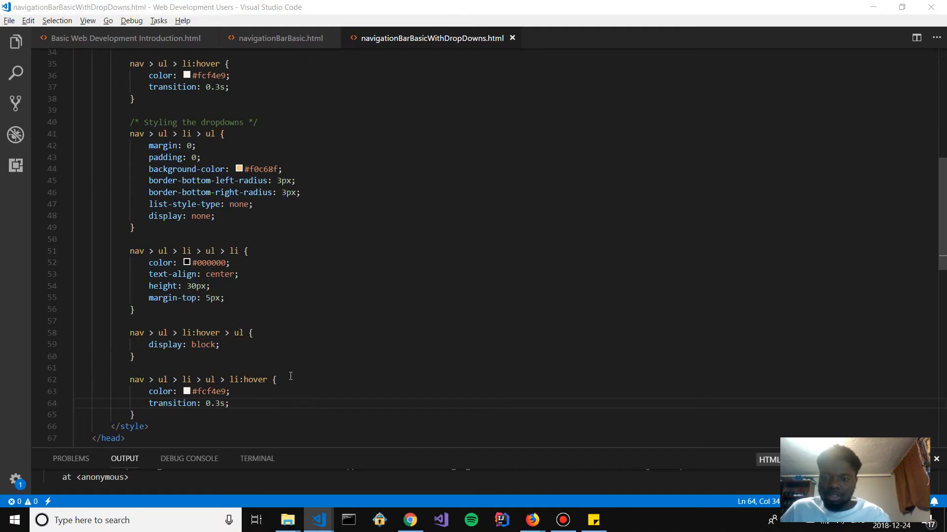
Reload the page in Firefox and hover Blog's dropdown items to see the light colour
click(530, 520)
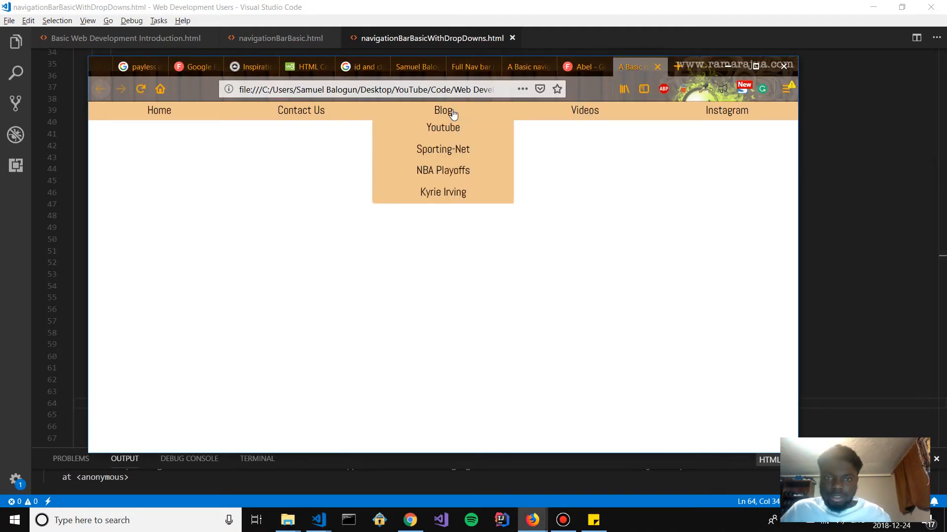
mouse_move(443, 192)
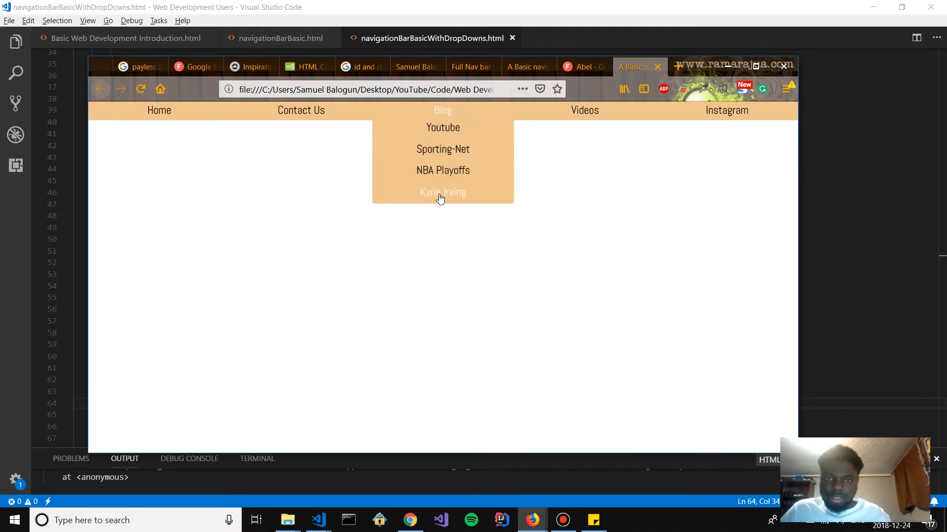
mouse_move(443, 180)
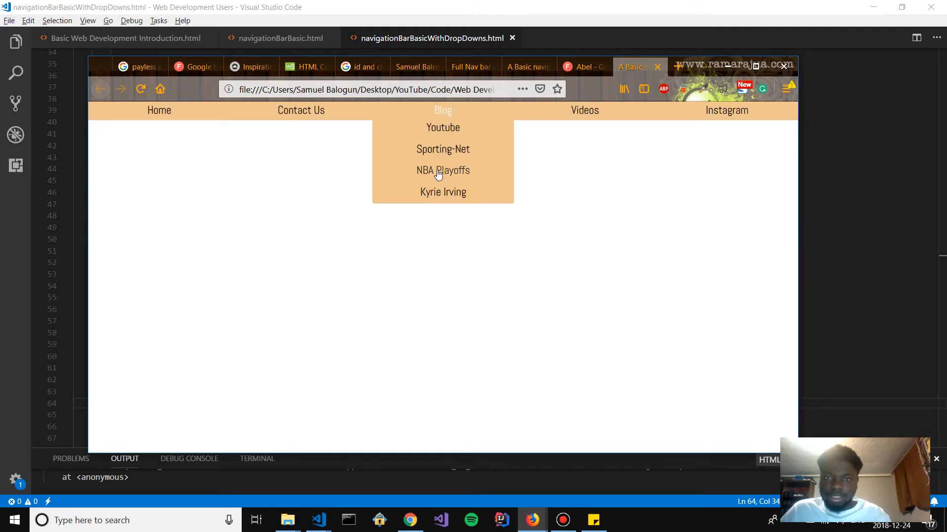
mouse_move(838, 187)
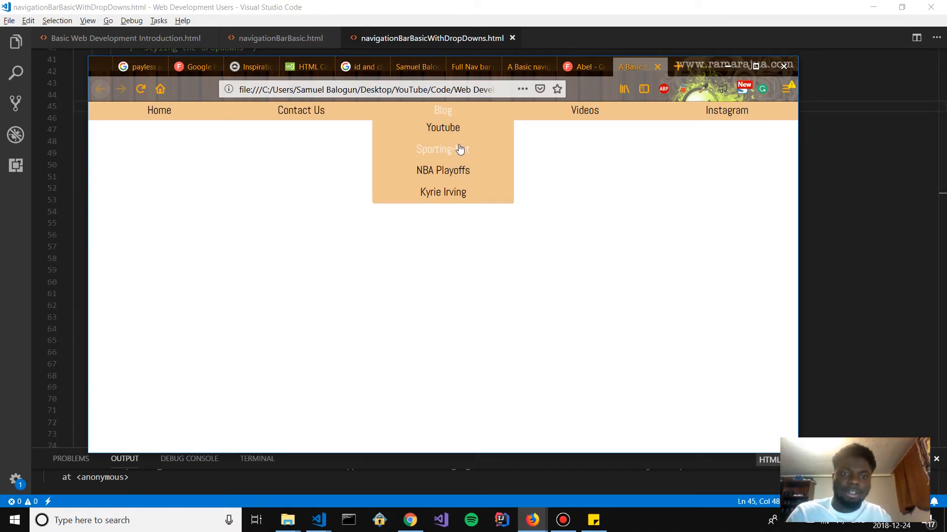
mouse_move(644, 149)
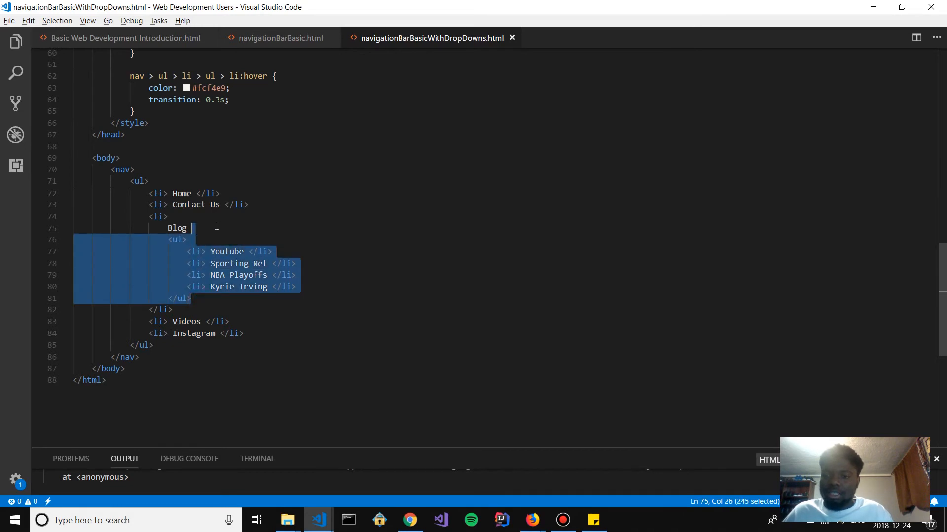
mouse_move(218, 333)
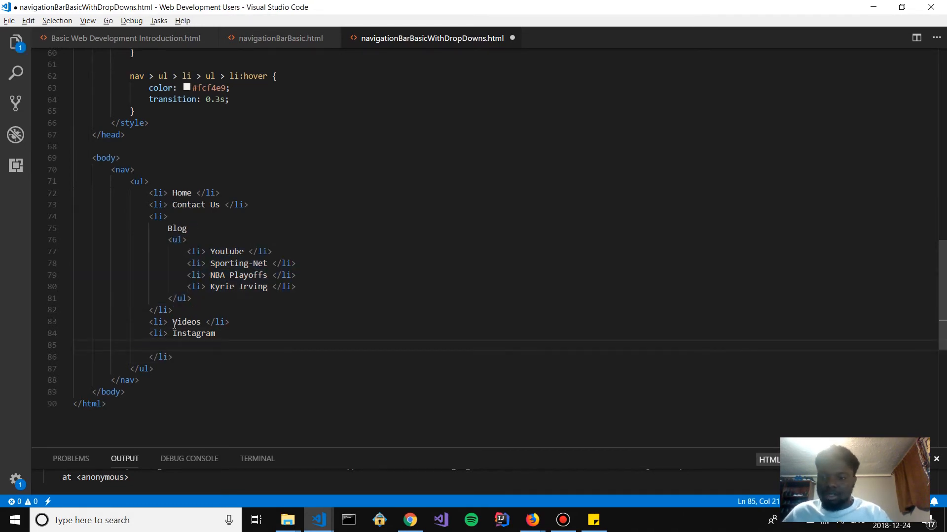
Give Instagram its own dropdown: My Followers, New Followers, Old Followers, Pictures, Tags
key(Enter)
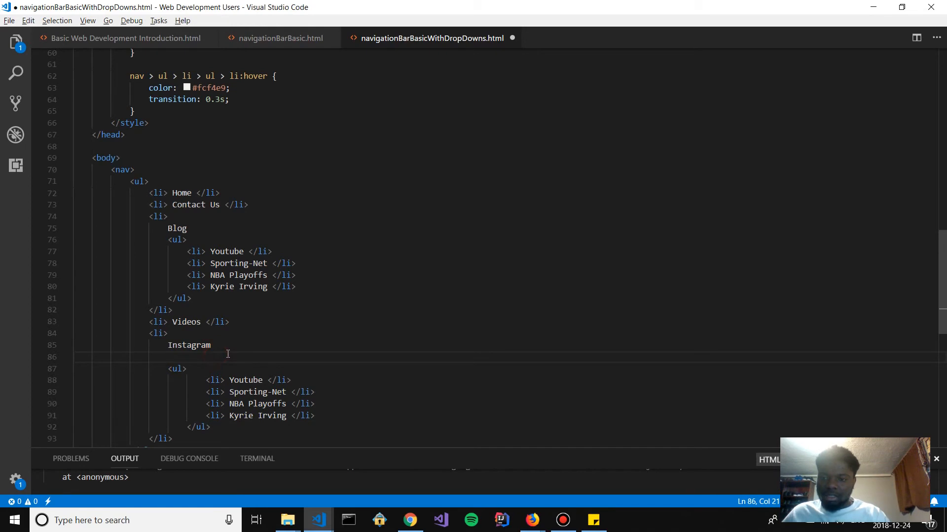
key(Backspace)
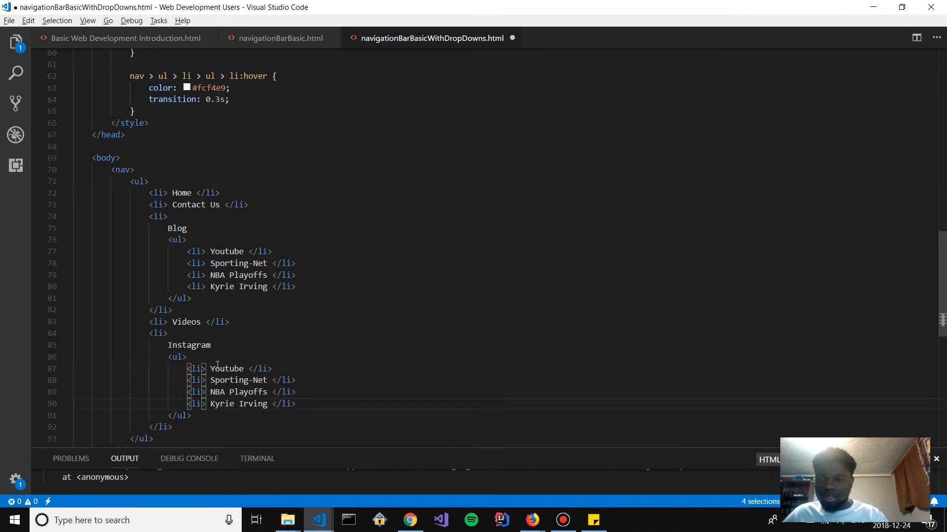
text(My)
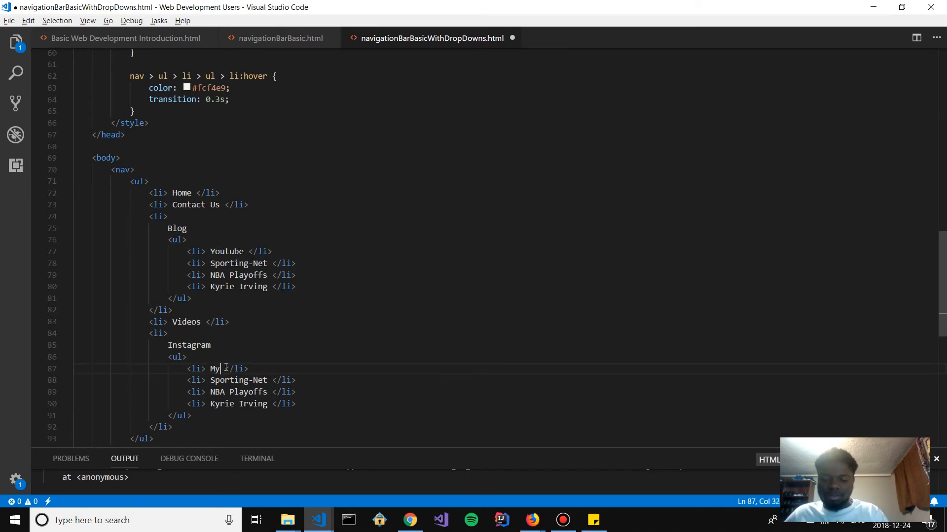
text(Followers)
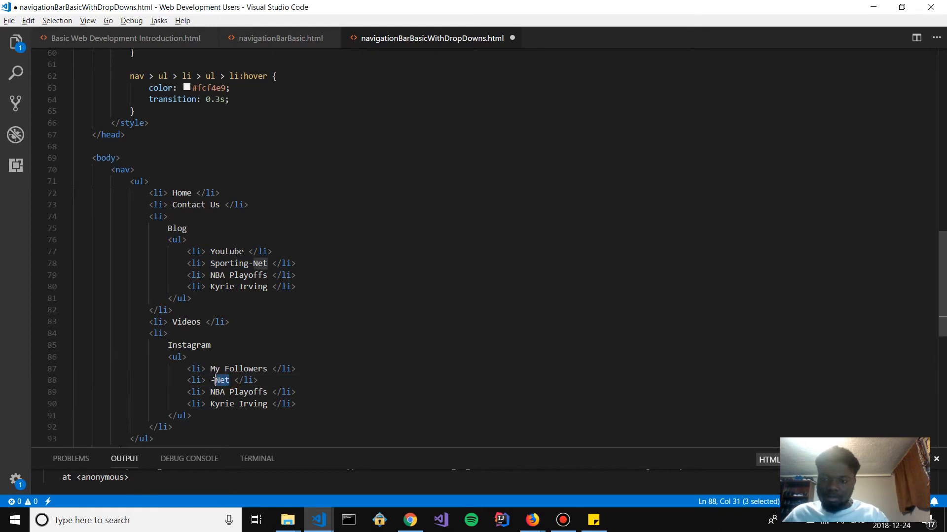
text(New Followers)
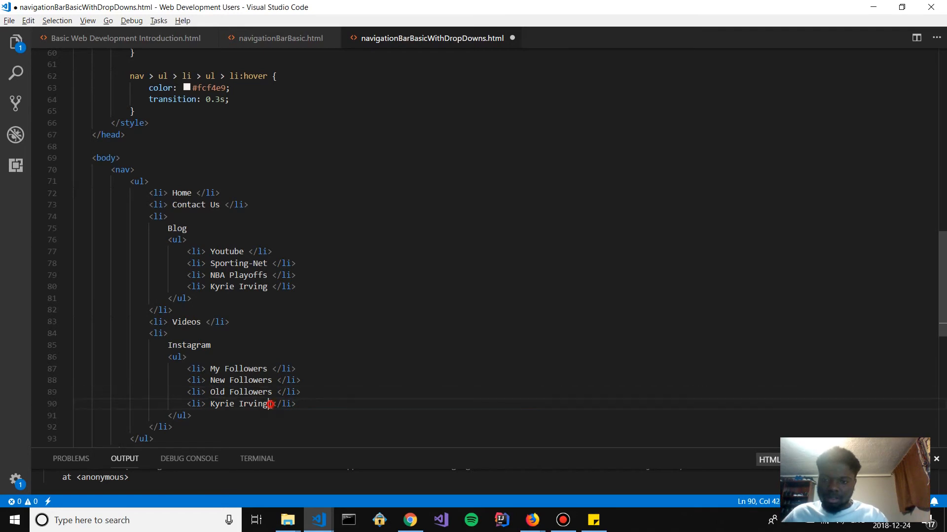
double_click(239, 404)
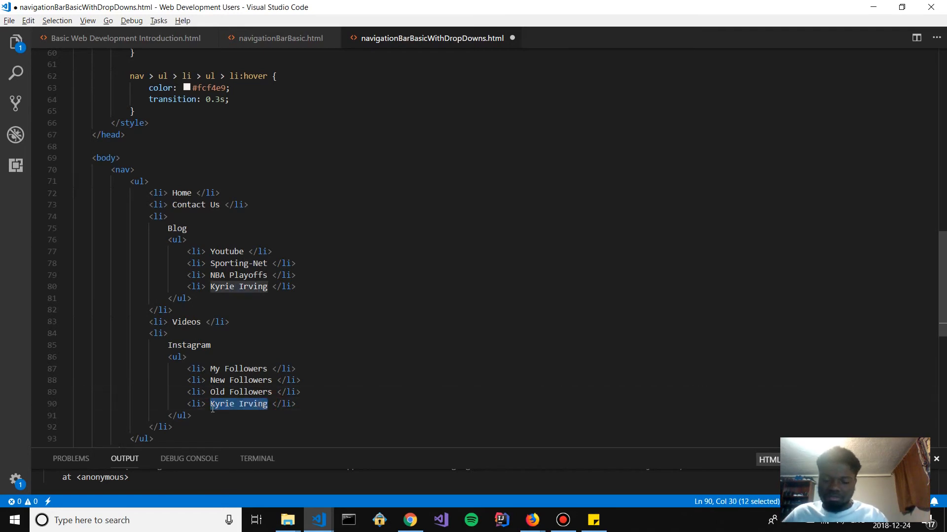
text(Pictures)
text(<li> Tags </li>)
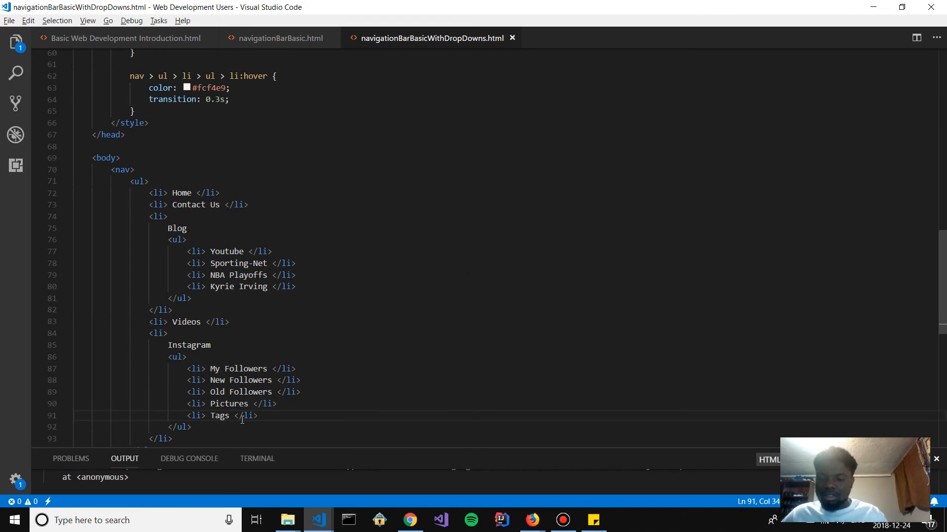
click(530, 520)
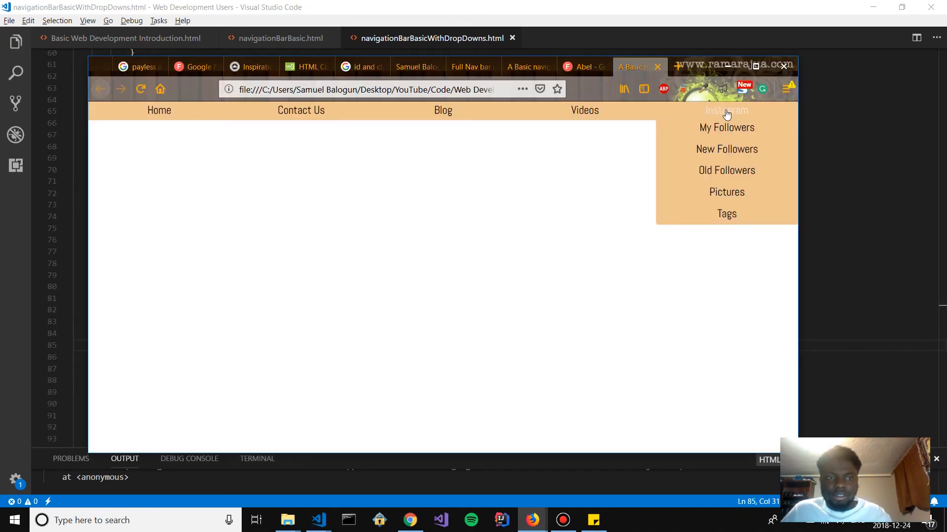
mouse_move(726, 213)
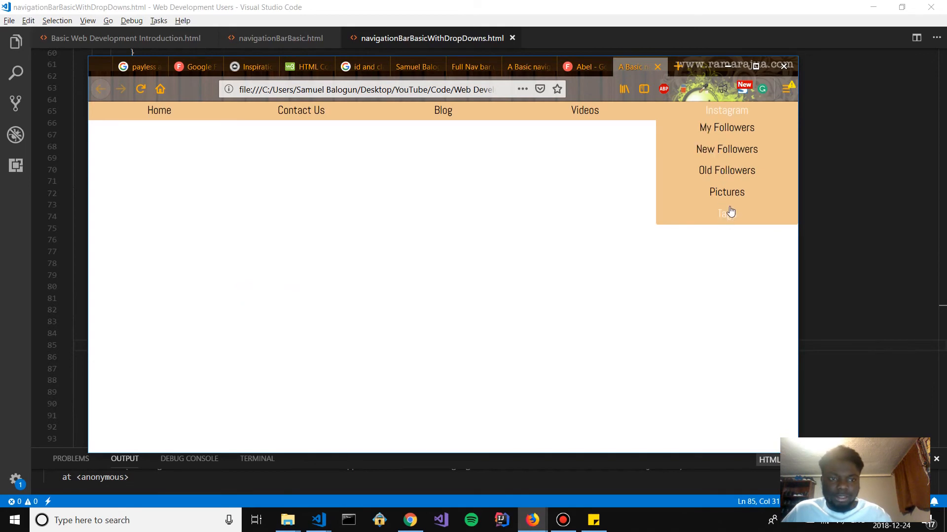
mouse_move(727, 215)
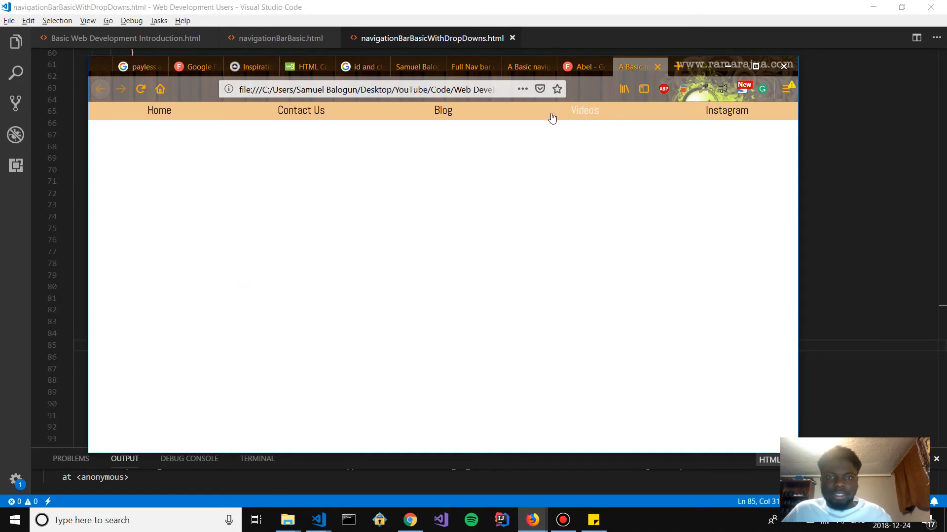
mouse_move(442, 111)
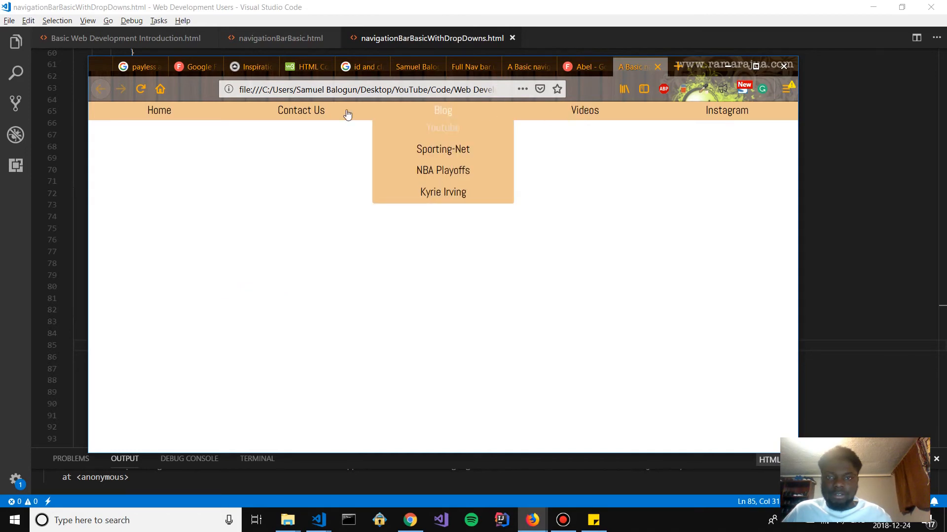
mouse_move(537, 191)
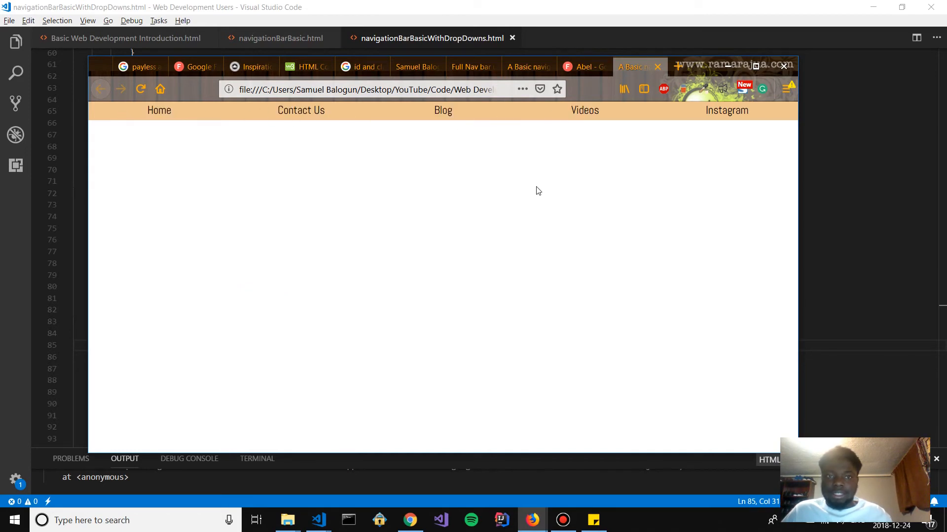
mouse_move(683, 182)
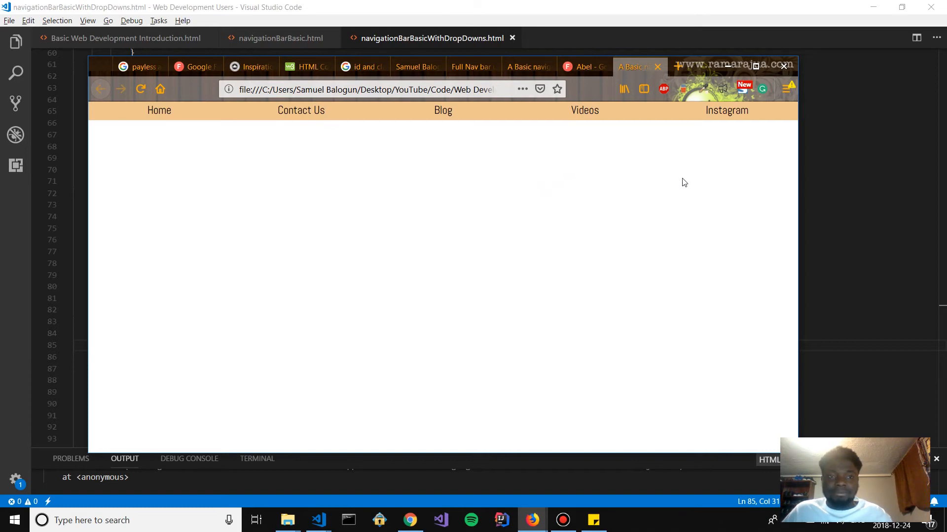
mouse_move(726, 111)
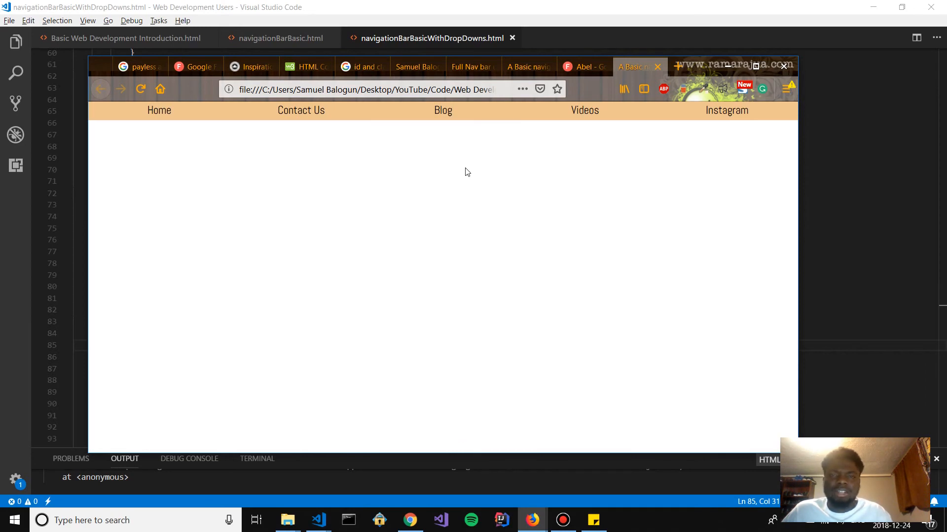
mouse_move(475, 193)
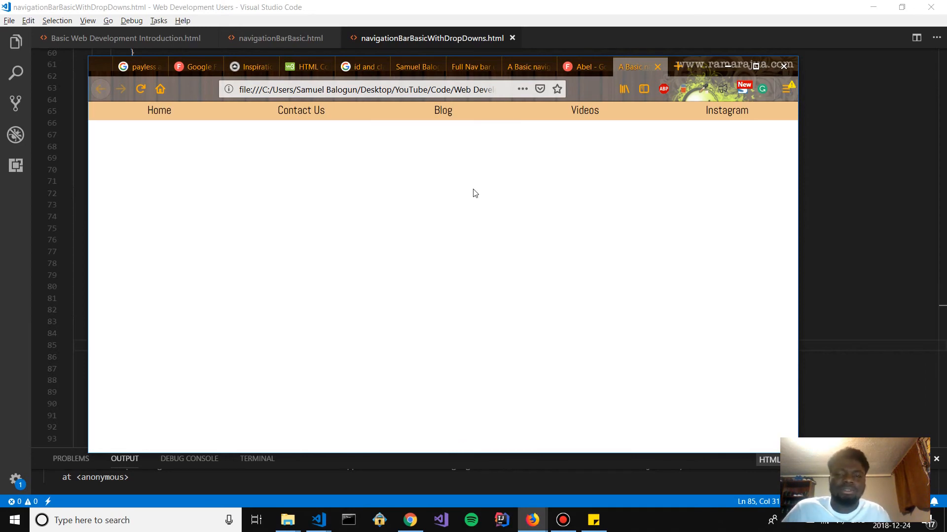